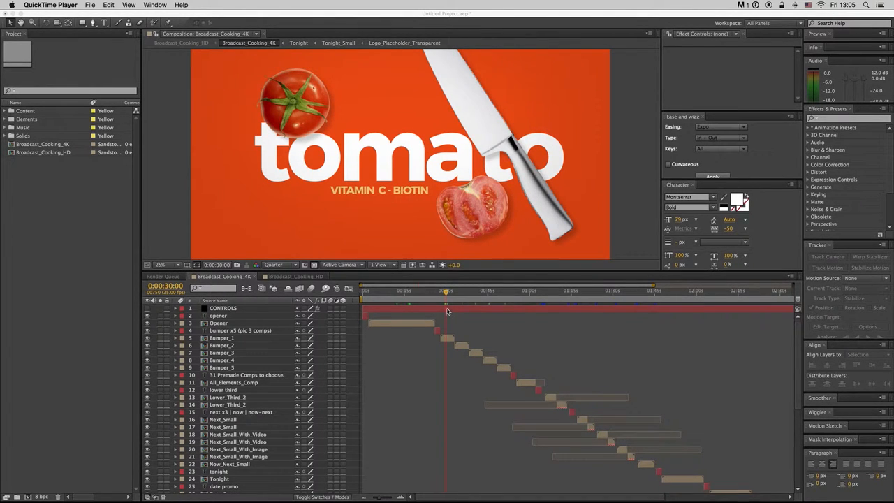
Open the Opener precomp from the Broadcast_Cooking_4K timeline to see its ingredient title layers
left_click(224, 309)
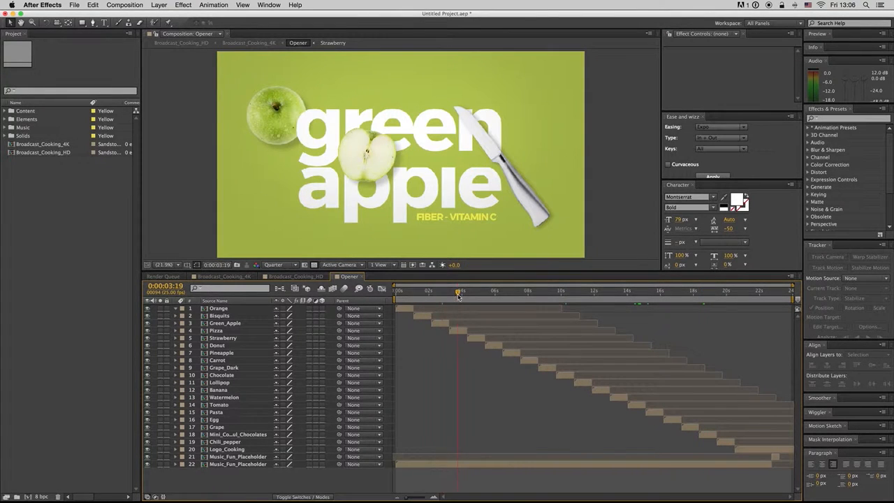
Reveal the Pizza scene layer's source in the Project panel and select the Kiwi scene
left_click(218, 330)
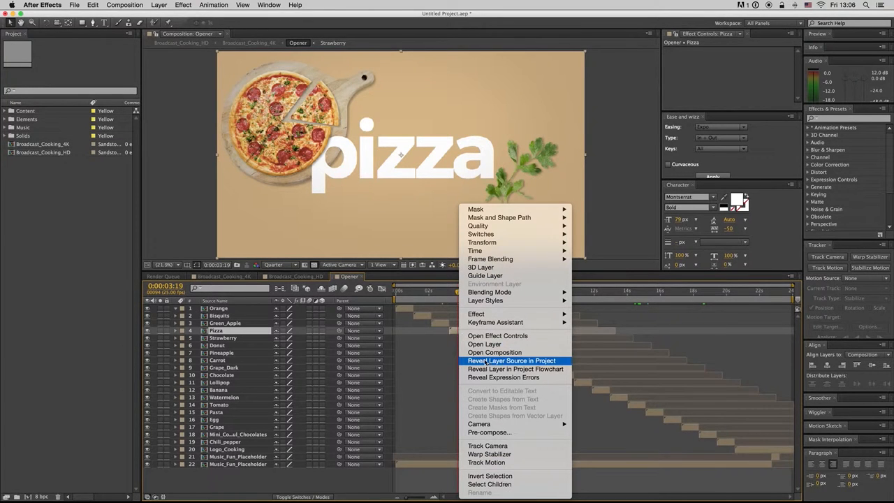
left_click(512, 361)
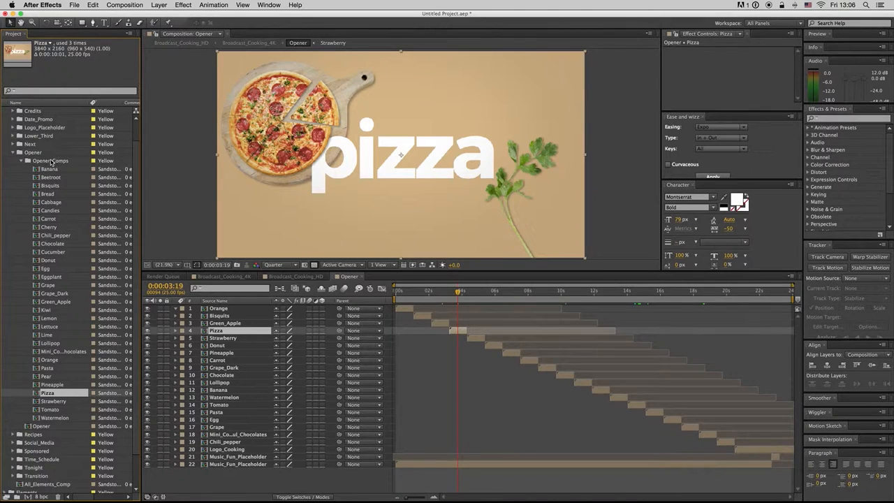
left_click(50, 159)
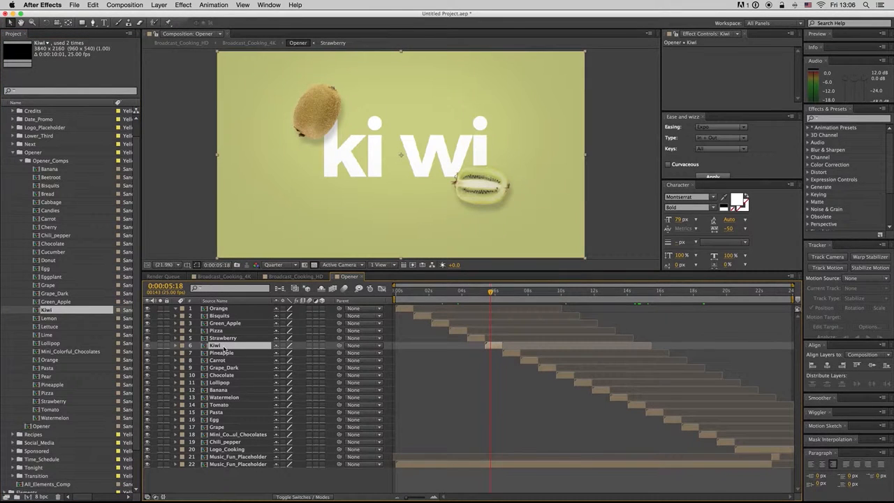
Scrub through the donut and watermelon scenes, then bring up the Logo_Cooking composition
left_click(218, 345)
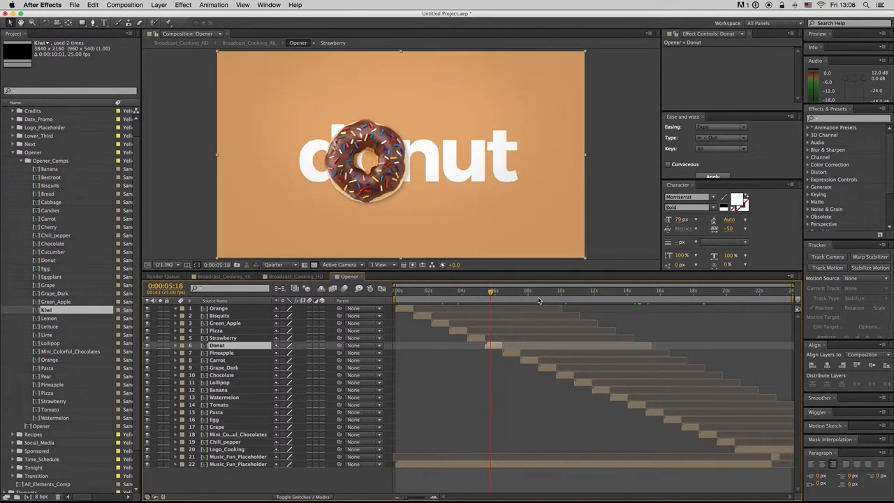
left_click(738, 290)
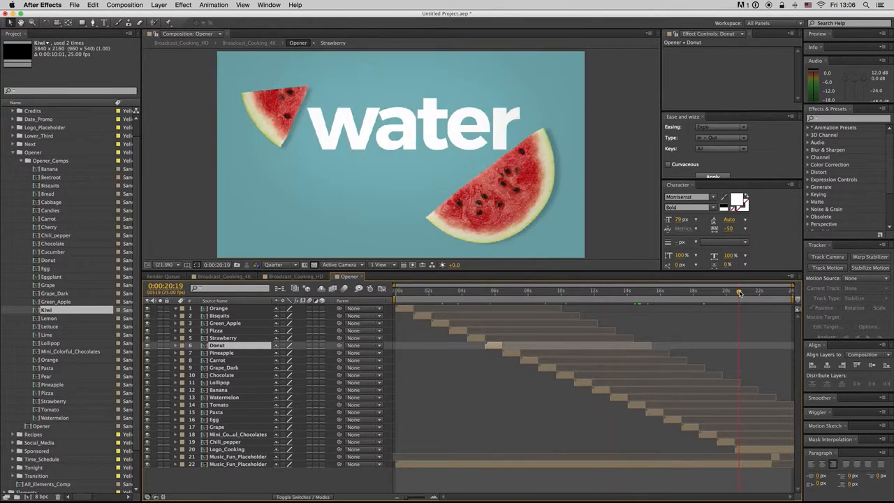
left_click(753, 290)
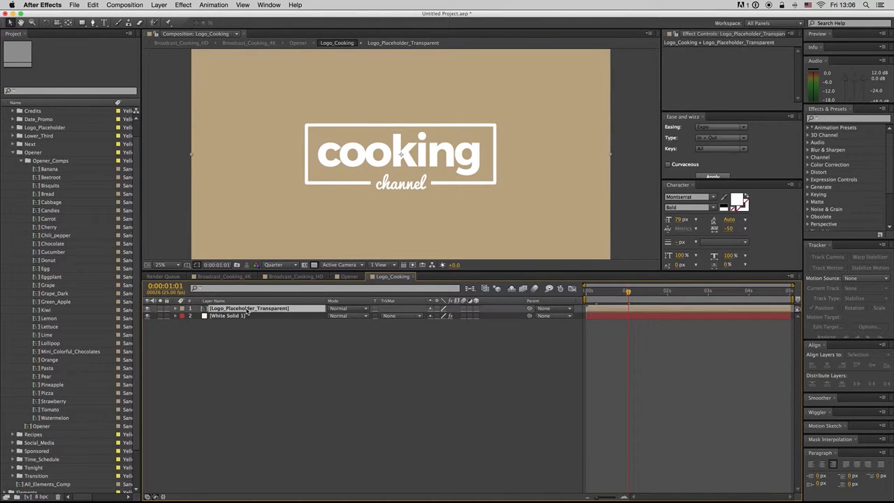
Reveal the logo's source in the Project panel and open Logo_Placeholder_Transparent from there
left_click(463, 277)
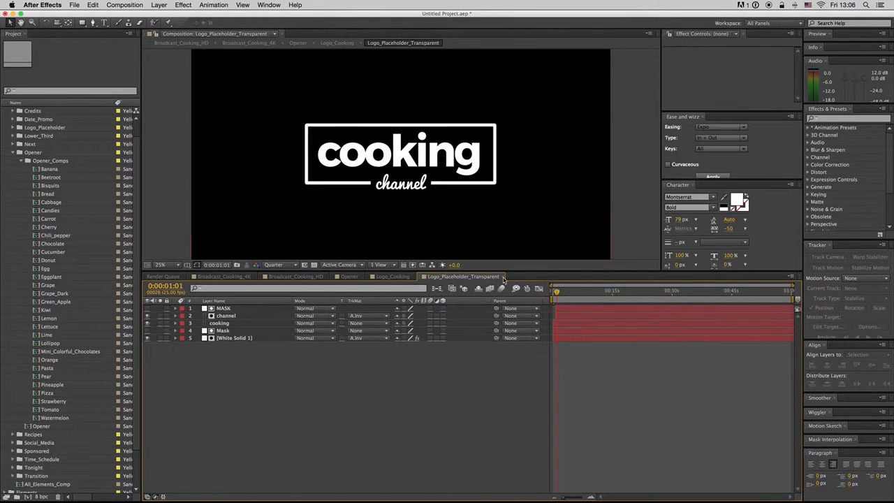
right_click(249, 308)
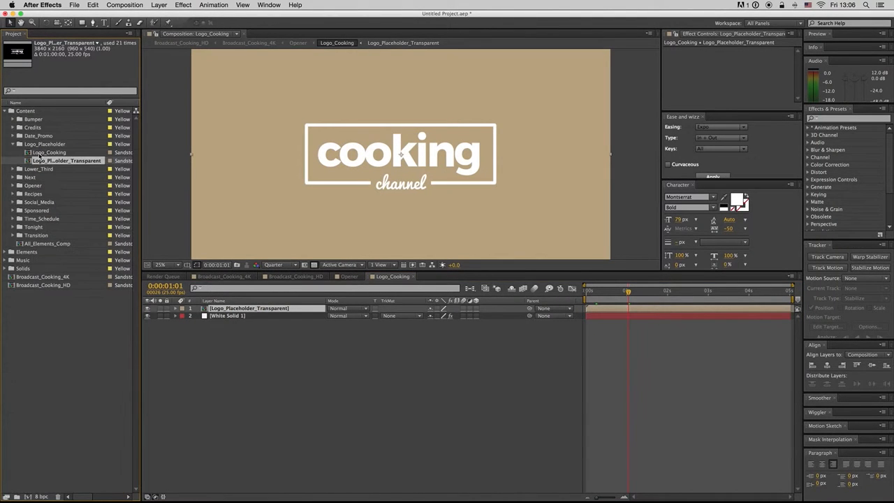
left_click(25, 111)
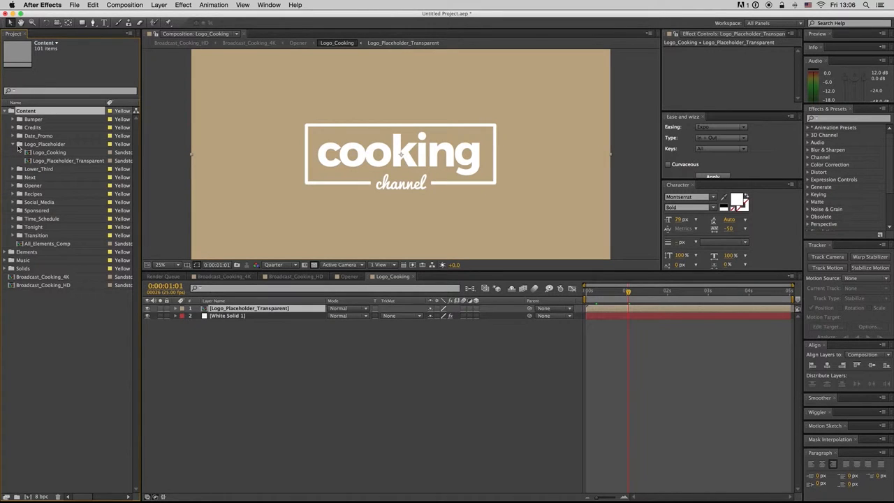
left_click(67, 161)
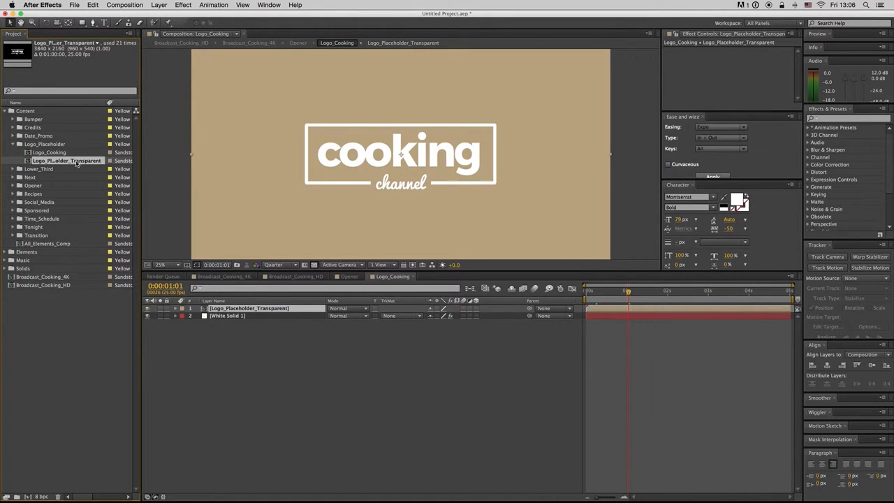
double_click(67, 161)
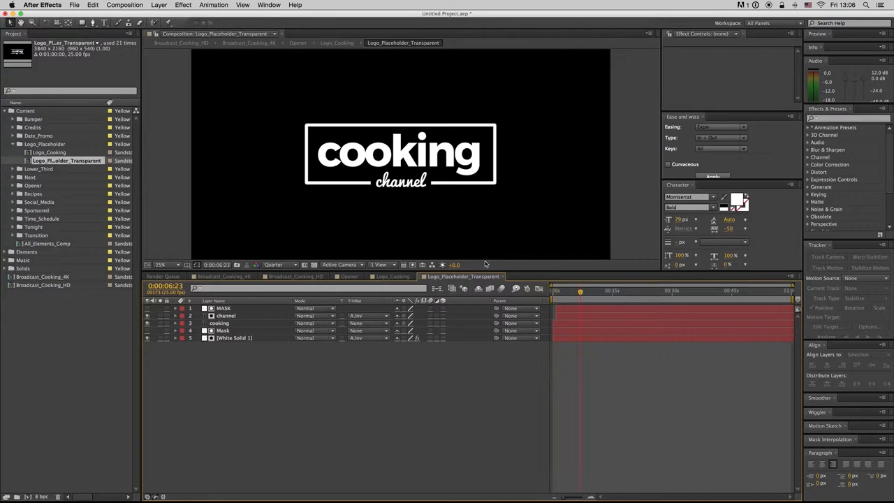
Select the cooking text layer, expand its Text Animator, and return to Broadcast_Cooking_4K
left_click(552, 289)
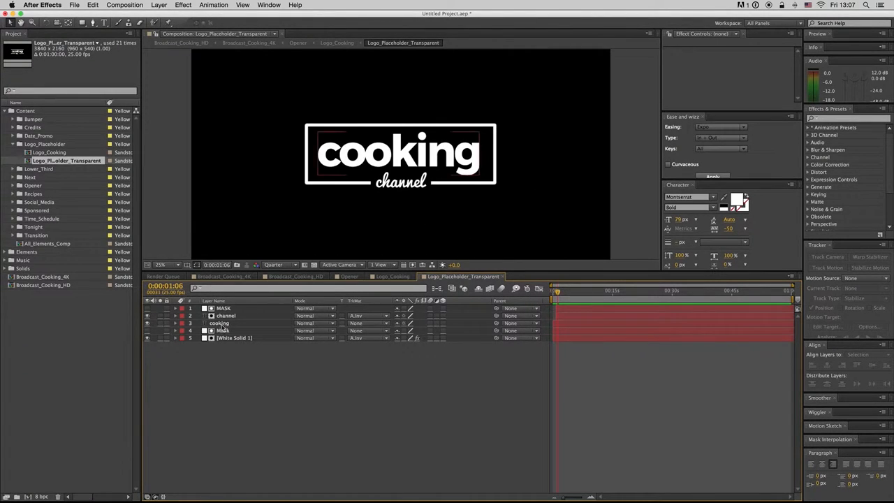
left_click(221, 322)
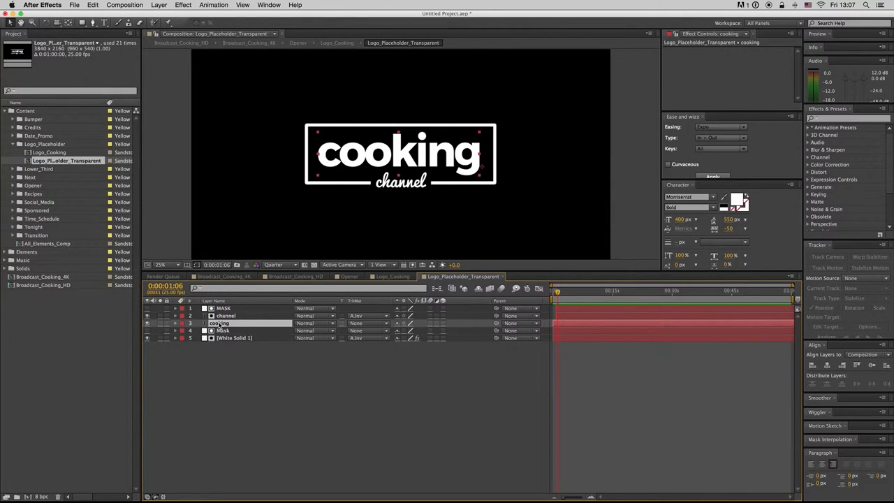
left_click(147, 323)
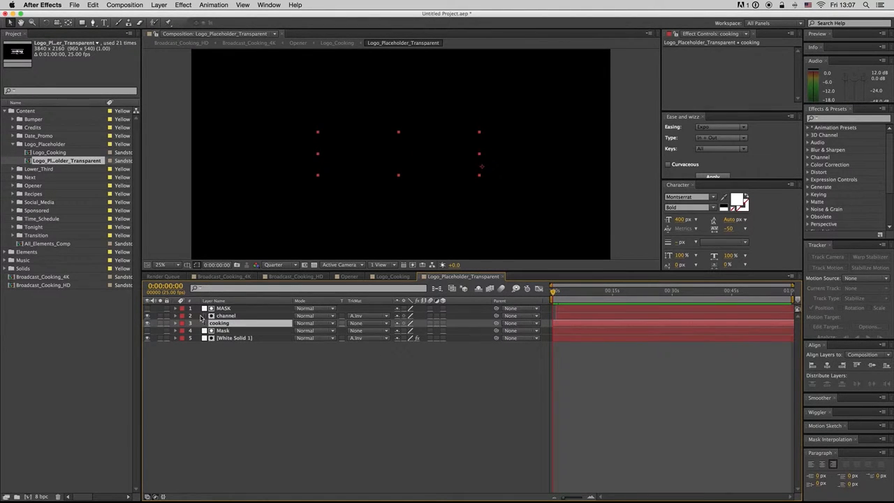
left_click(176, 323)
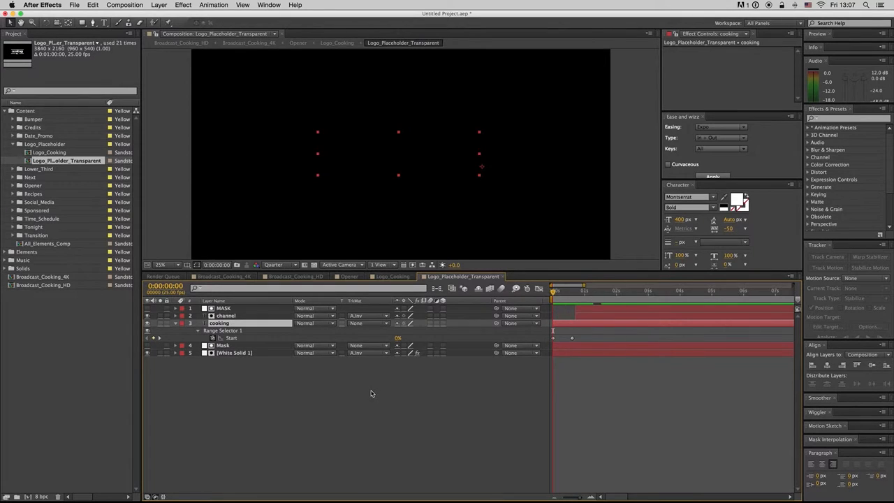
mouse_move(571, 323)
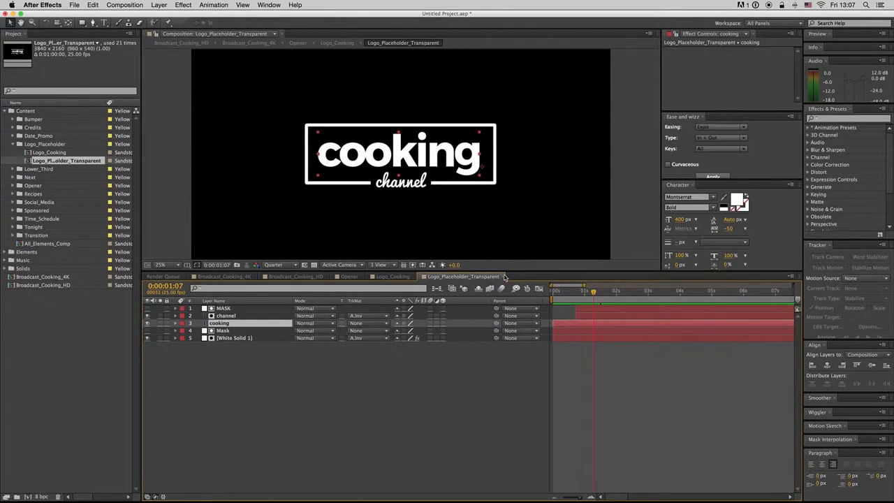
left_click(394, 277)
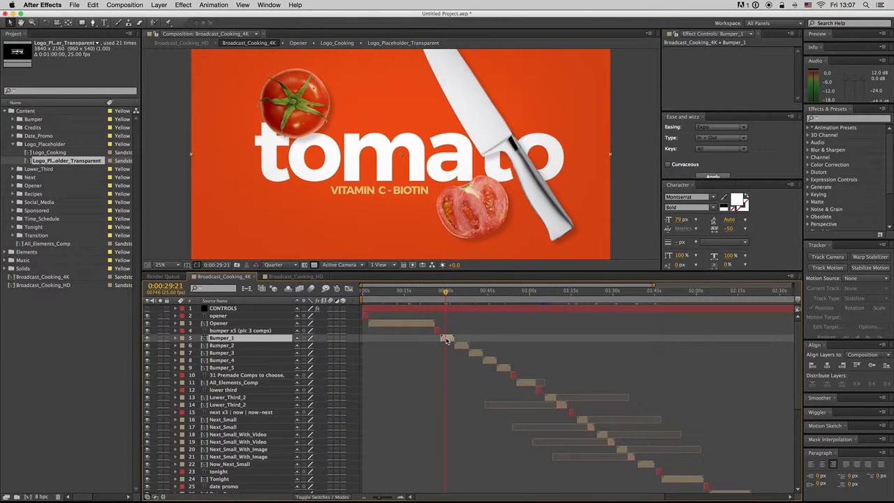
double_click(221, 336)
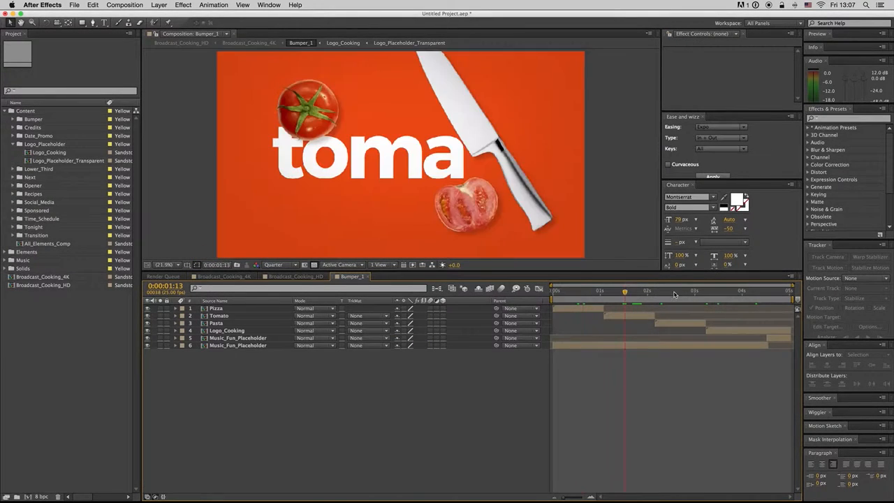
left_click(679, 290)
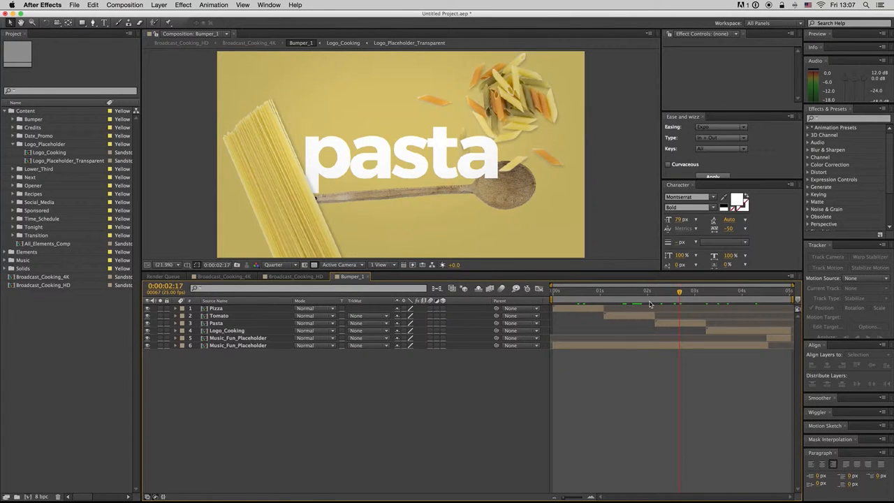
left_click(715, 291)
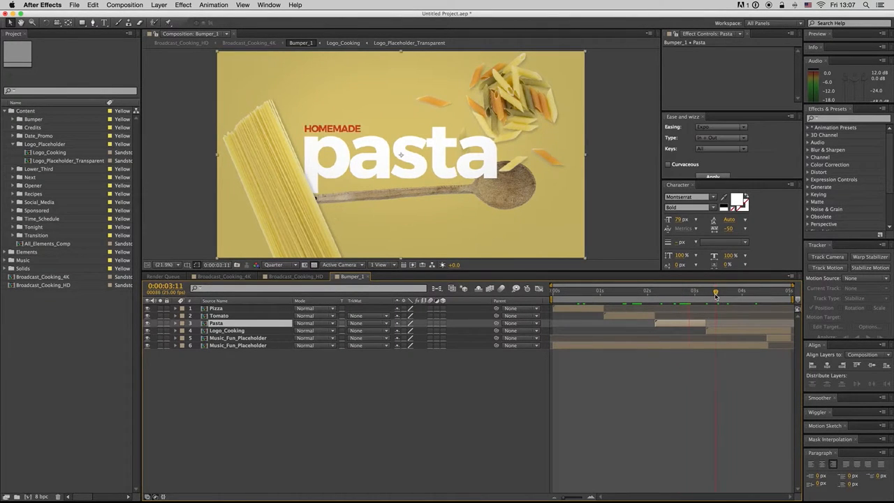
left_click(768, 291)
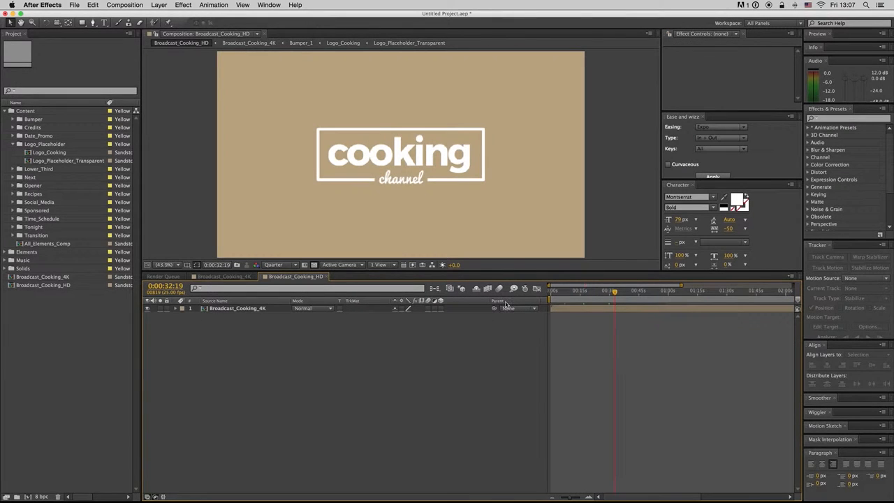
left_click(223, 276)
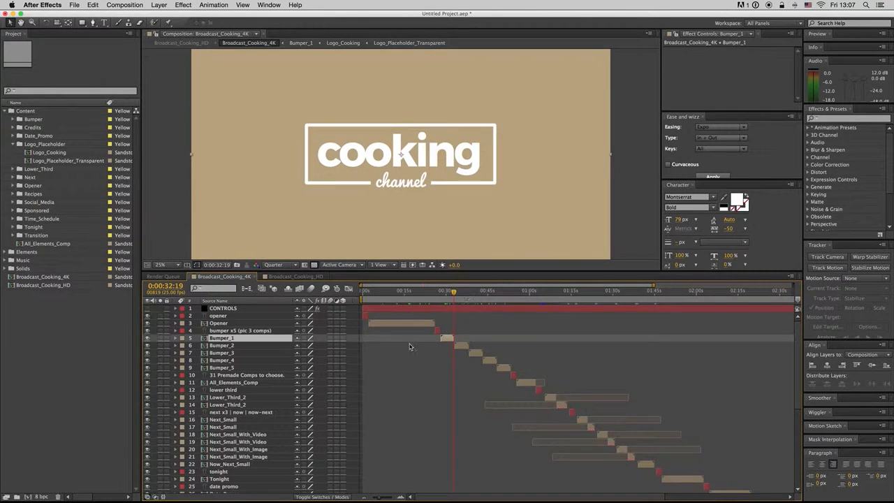
left_click(248, 375)
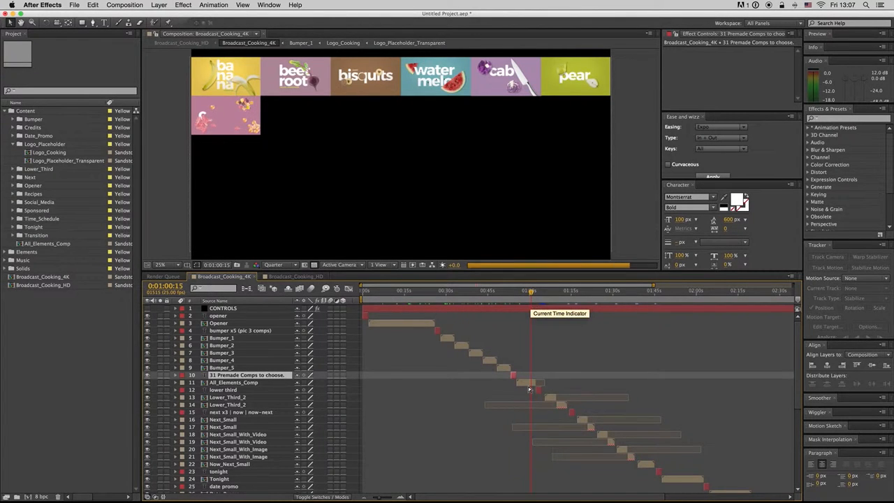
Inspect the cooking logo layer's Fill effect in Lower_Third_2, then switch to Broadcast_Cooking_HD
left_click(235, 383)
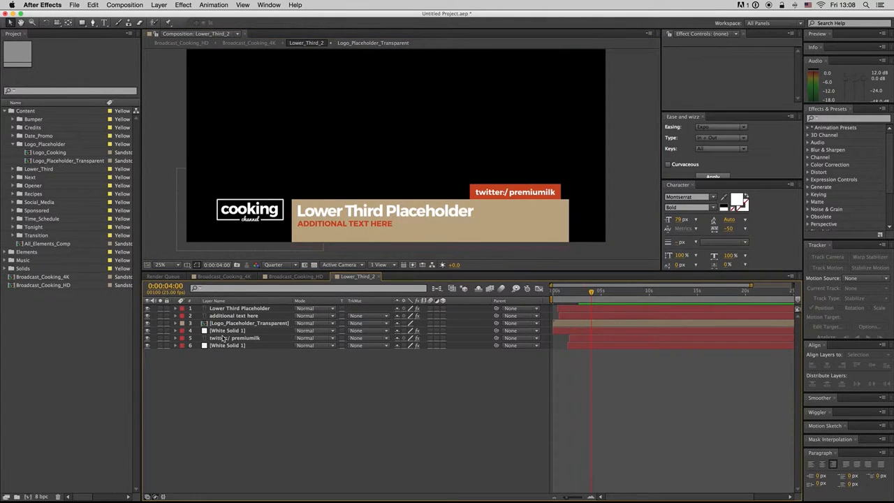
left_click(249, 323)
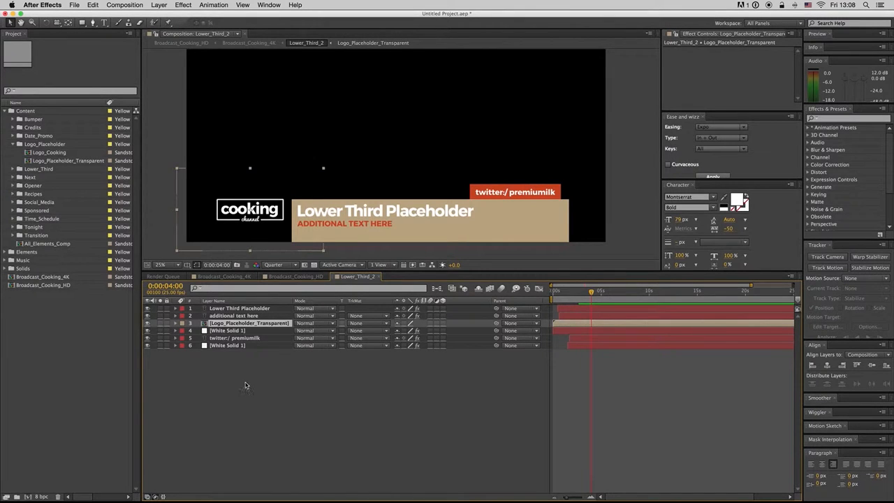
left_click(233, 315)
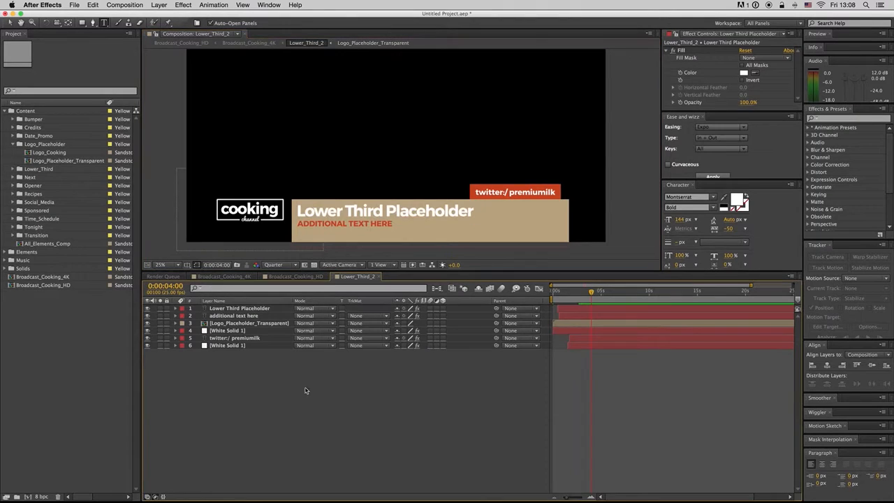
left_click(240, 308)
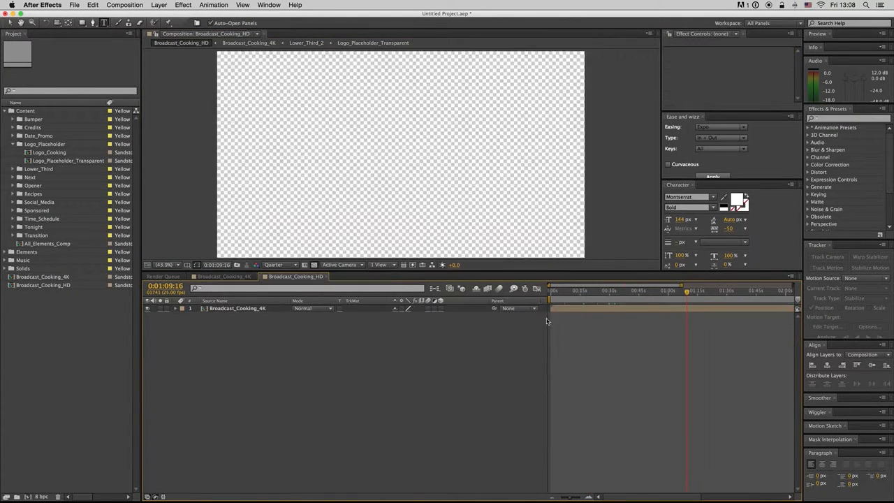
Preview the Next_Small animation, then go back to the 4K broadcast composition
left_click(223, 276)
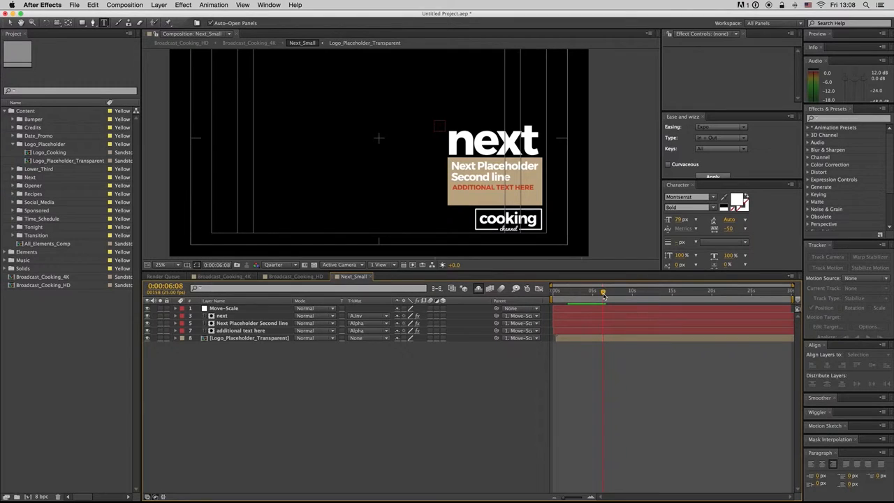
left_click_drag(603, 291, 631, 291)
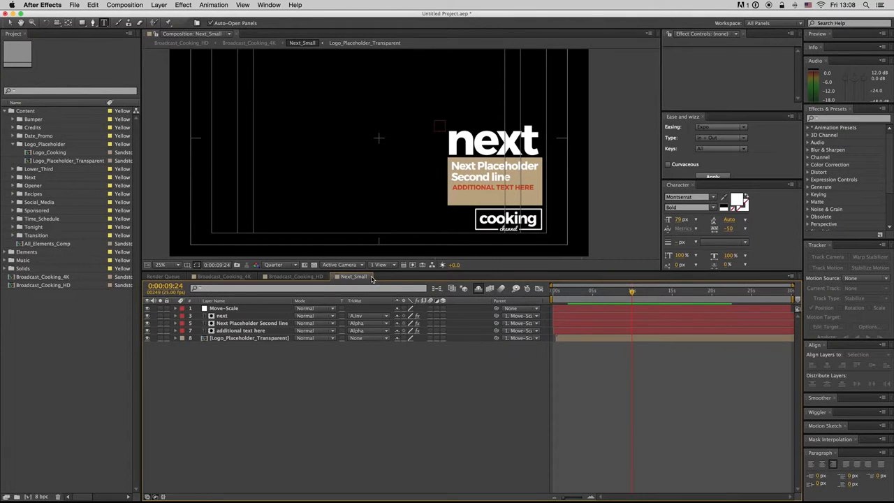
left_click(225, 276)
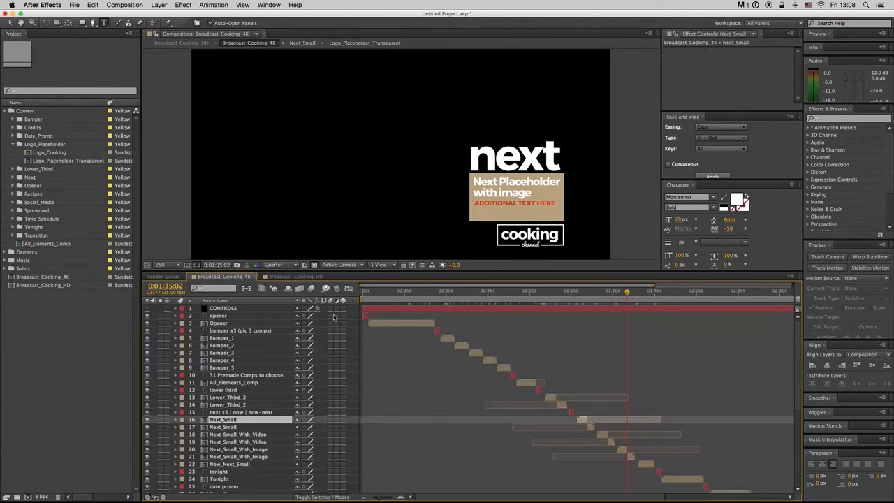
Scrub to where Next_Small_With_Video plays and open that precomp
left_click(238, 433)
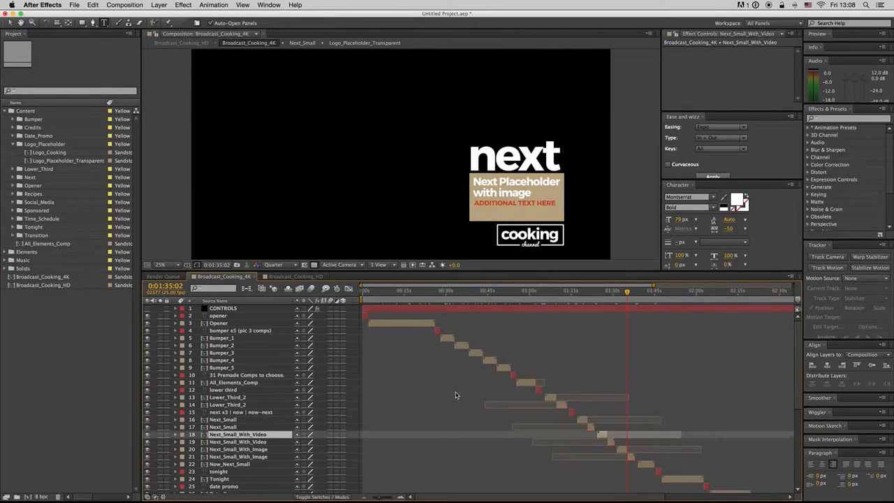
left_click(606, 292)
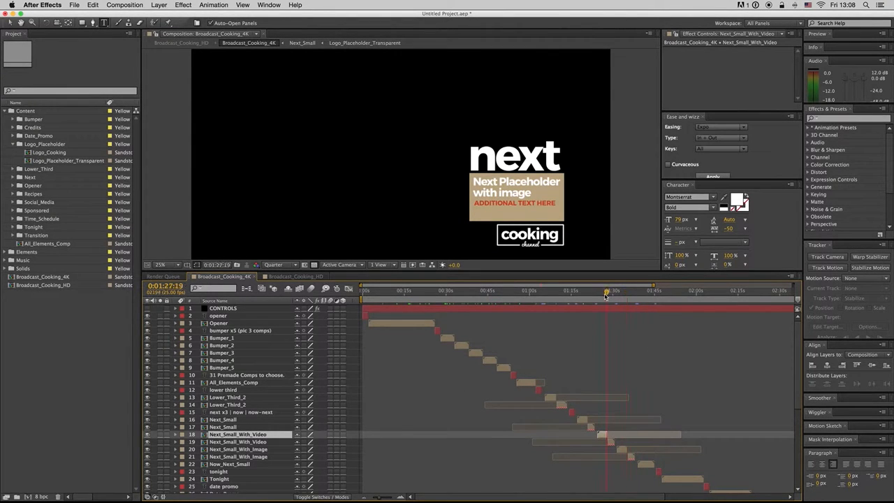
left_click_drag(613, 289, 602, 289)
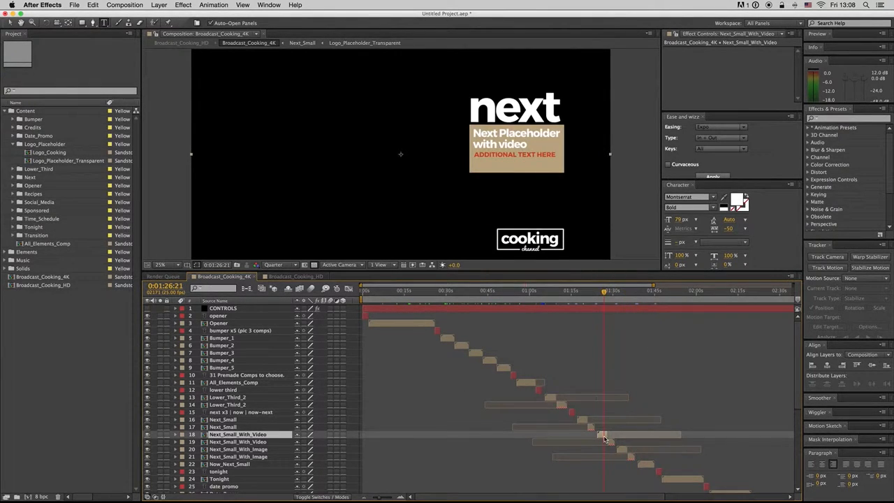
double_click(238, 435)
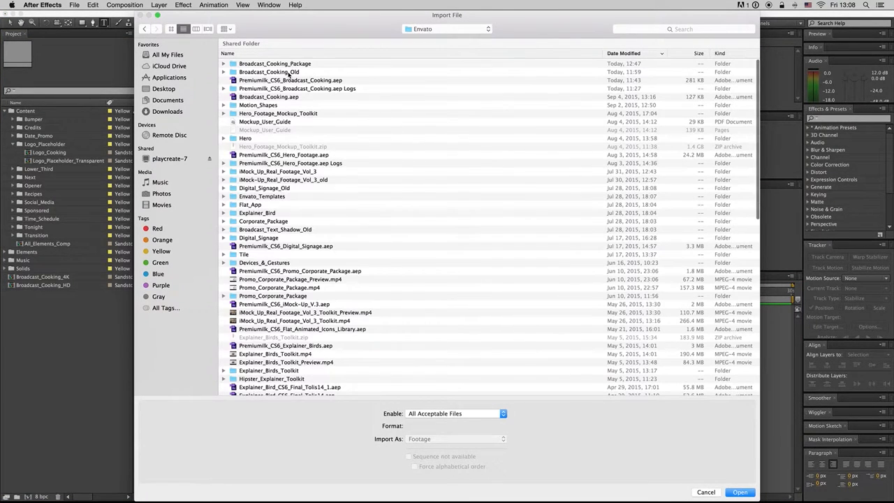
Import Pizza Manzo Arrosto.mp4 from Broadcast_Cooking_Old into the video placeholder and view the full frame
double_click(268, 72)
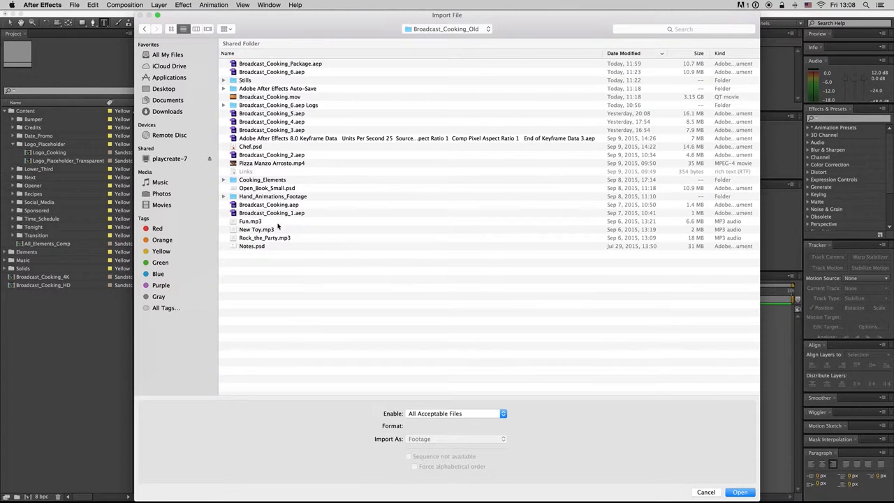
left_click(739, 491)
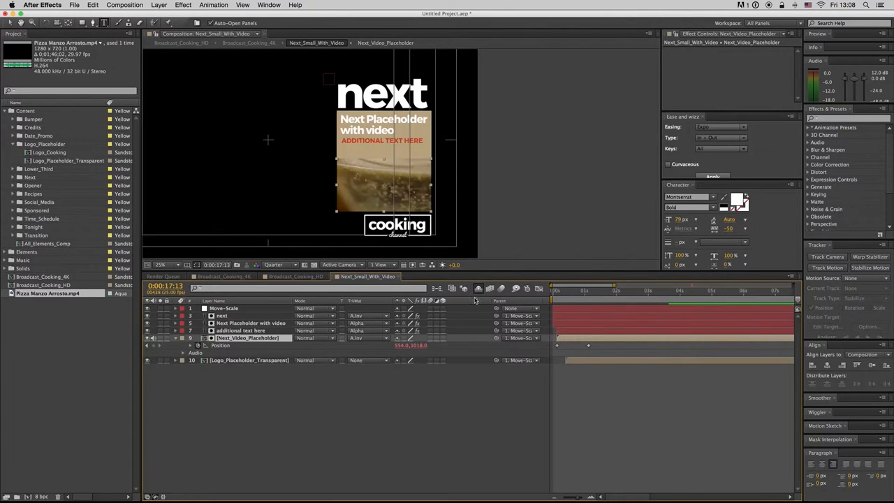
left_click(692, 289)
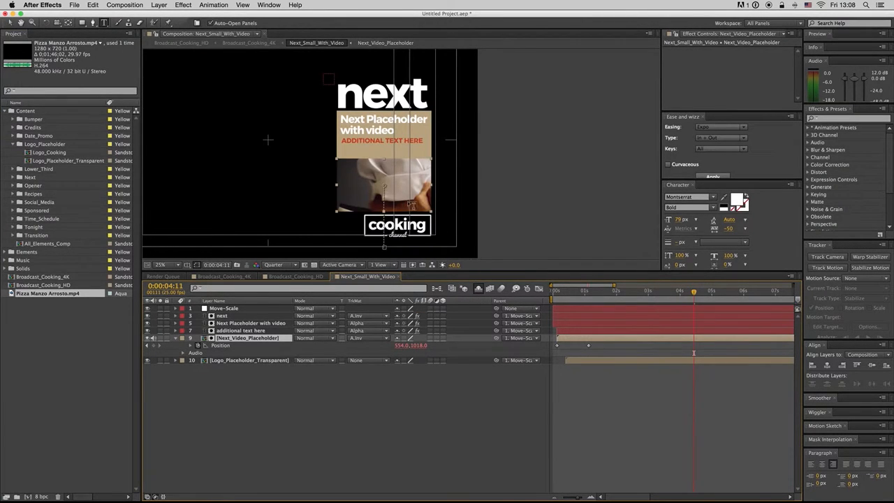
left_click(165, 264)
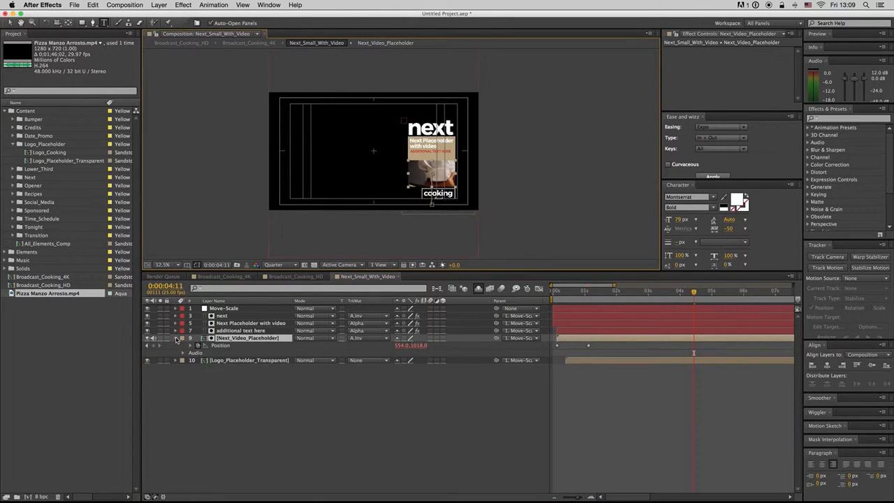
left_click(176, 338)
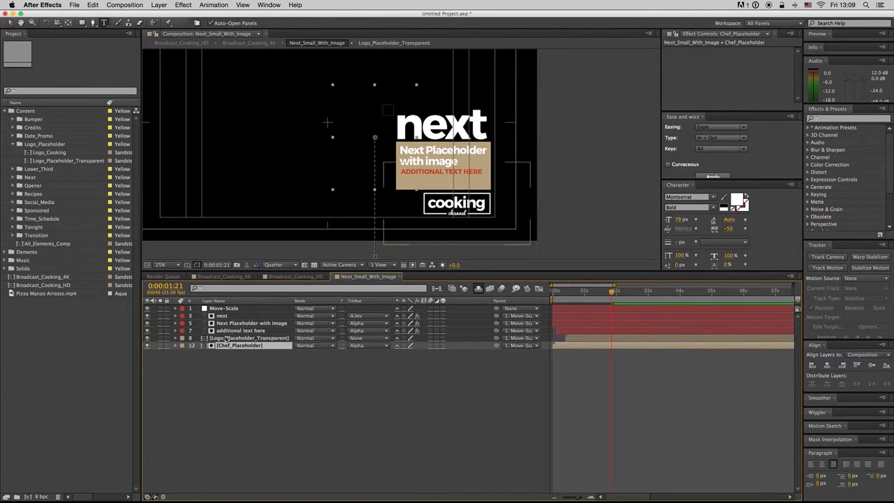
Open the Chef_Placeholder comp and import Chef.psd as merged layers into it
left_click(249, 338)
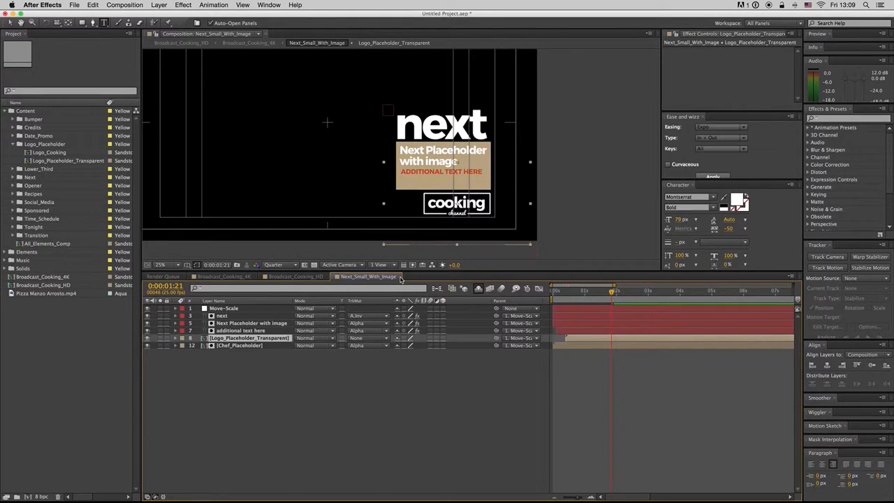
left_click(238, 345)
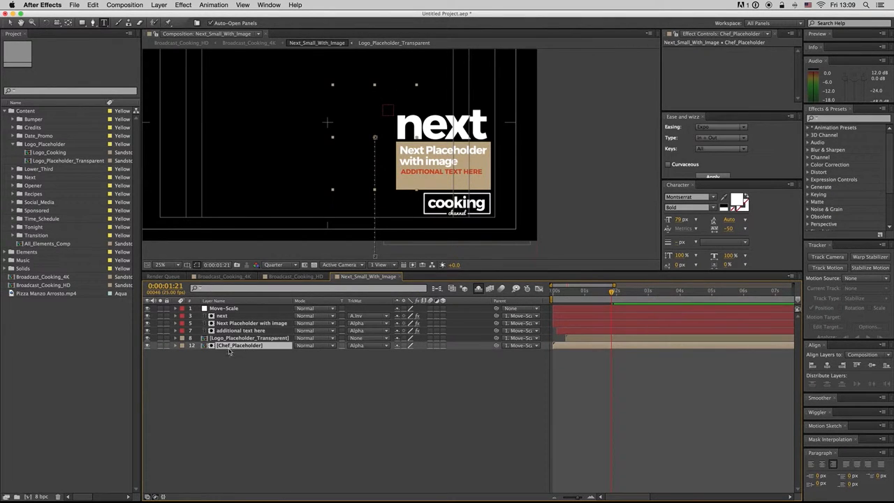
double_click(240, 345)
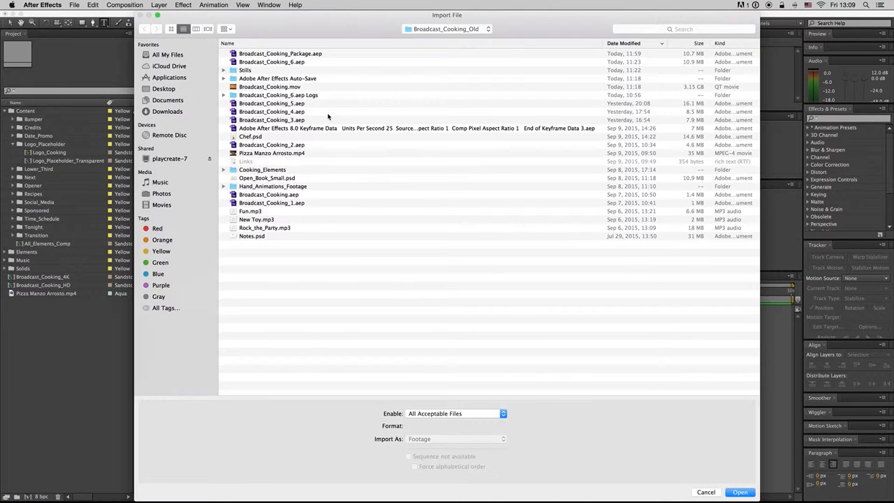
mouse_move(279, 184)
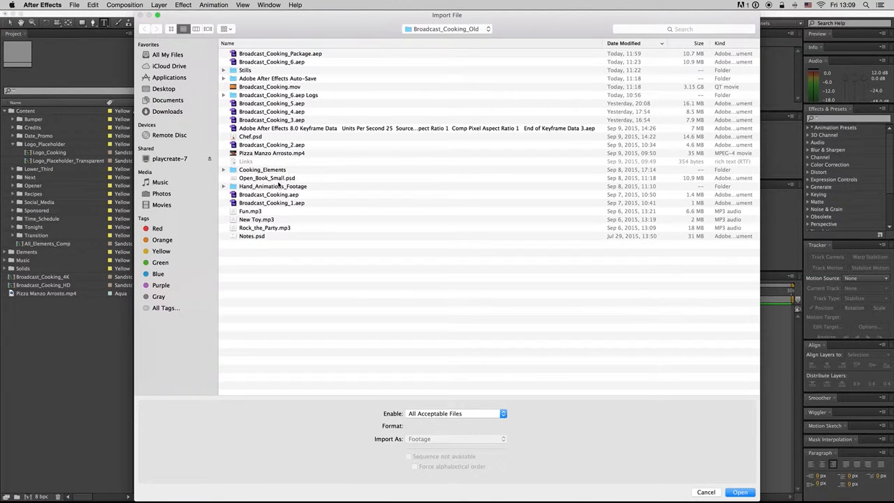
left_click(741, 492)
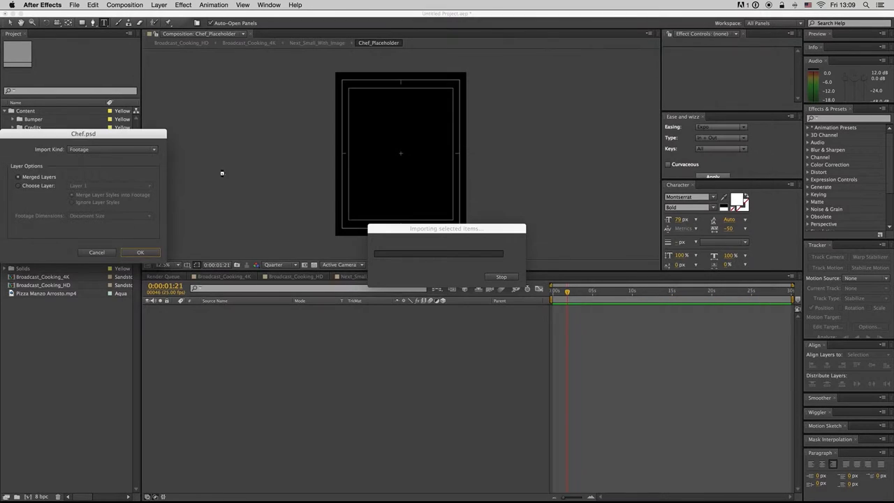
left_click(140, 252)
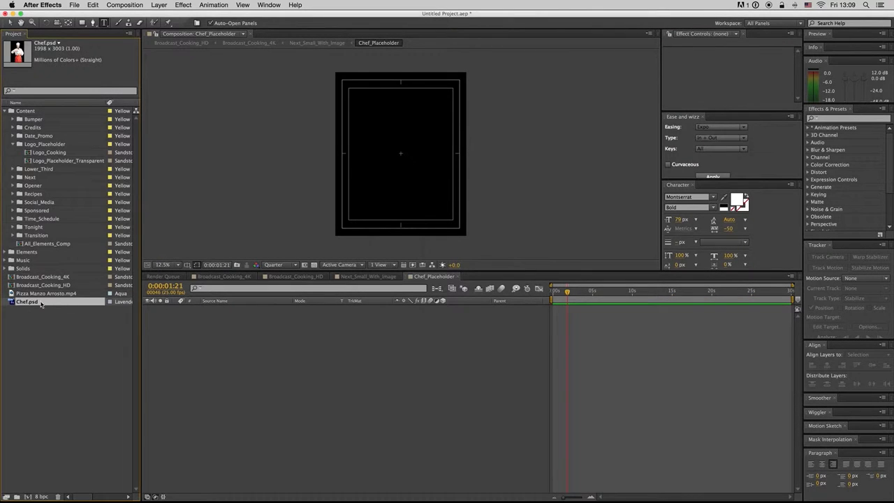
Check the chef inside Next_Small_With_Image, then switch back to Broadcast_Cooking_4K
left_click(369, 276)
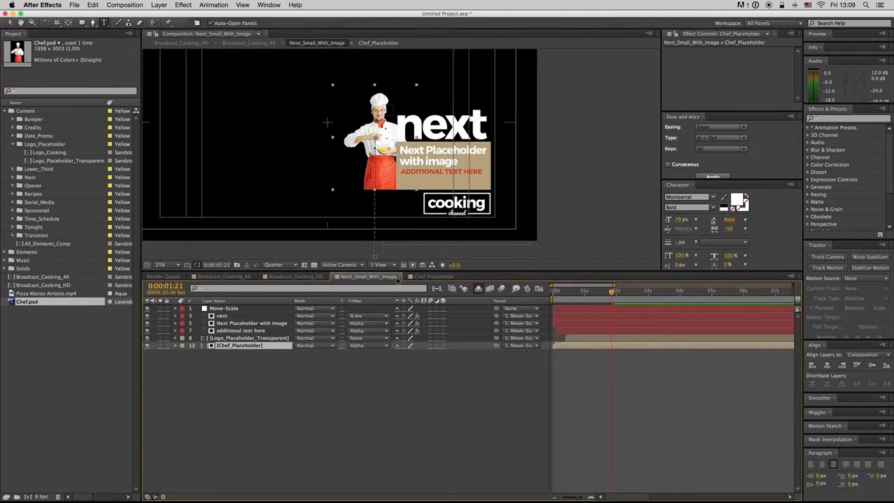
left_click(433, 276)
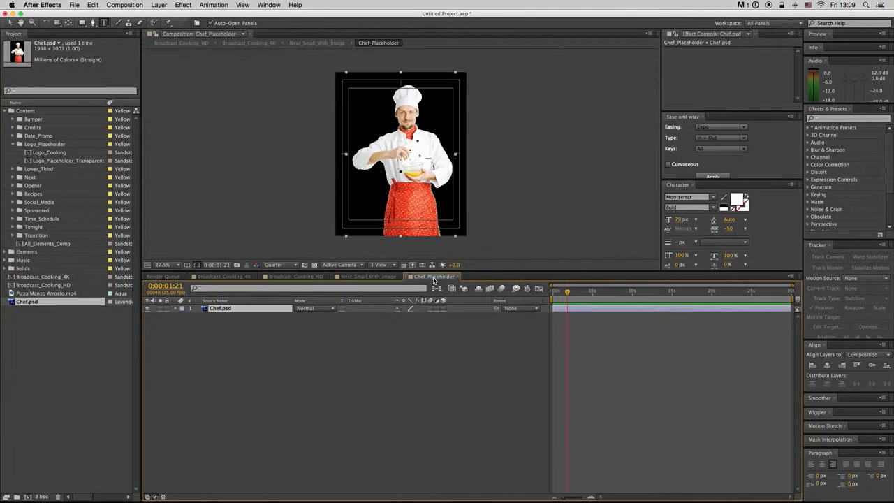
left_click(369, 277)
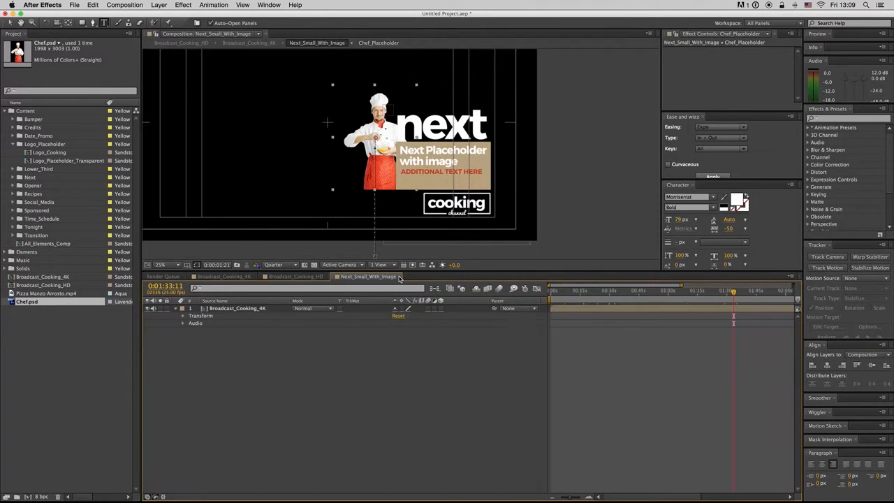
left_click(224, 276)
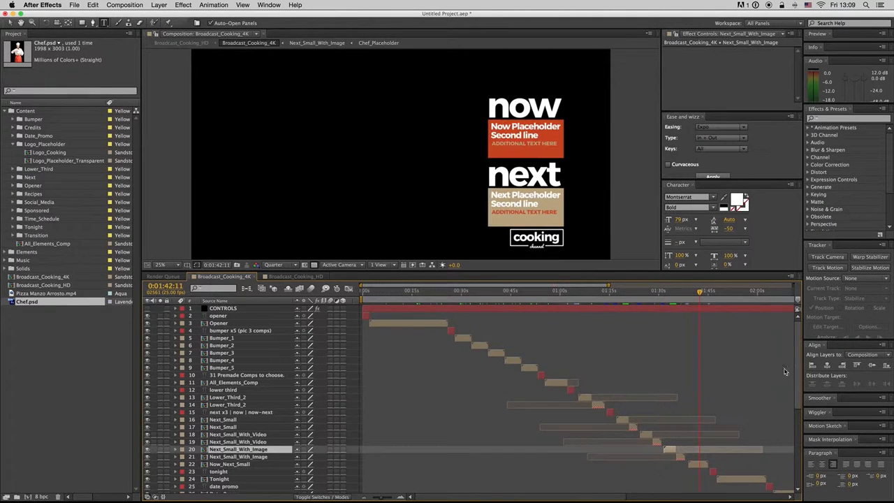
Scroll the Broadcast_Cooking_4K layer stack to Black Solid 1 and turn its visibility off
scroll("down", 3)
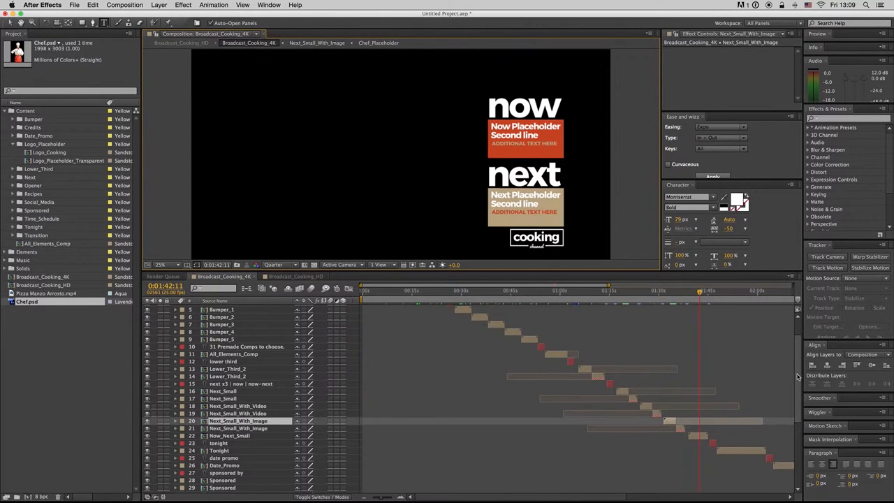
scroll("down", 3)
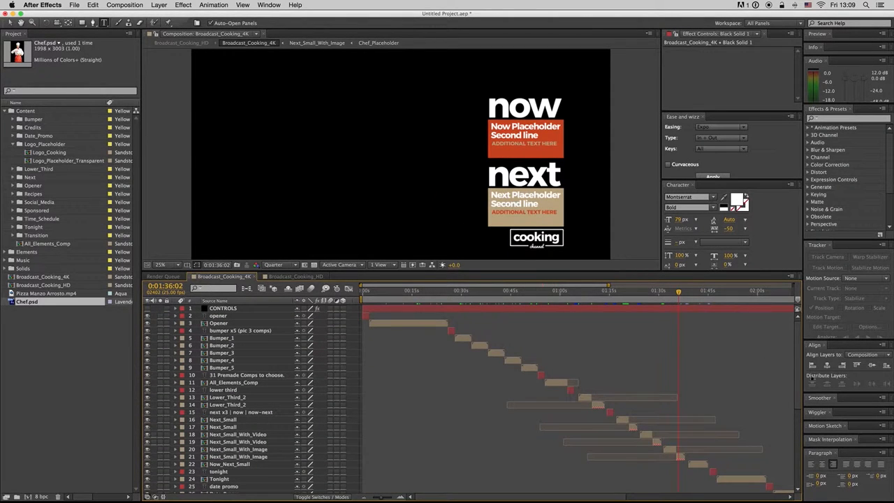
scroll("down", 3)
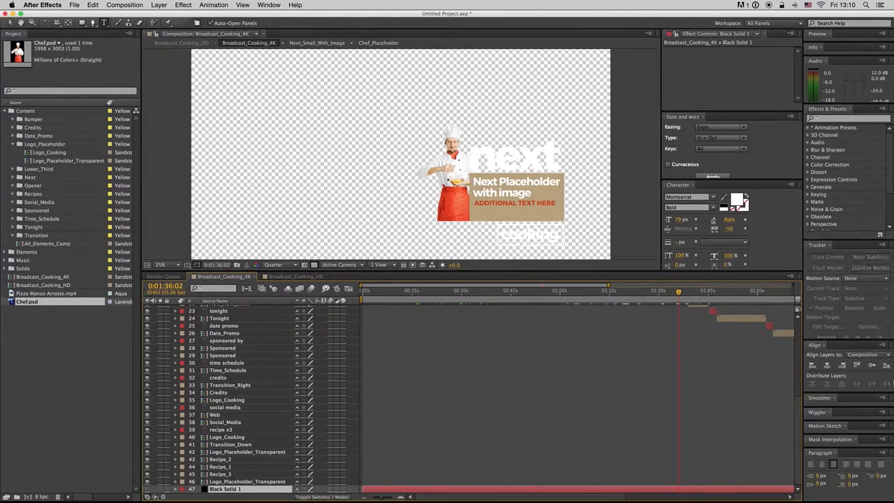
scroll("up", 3)
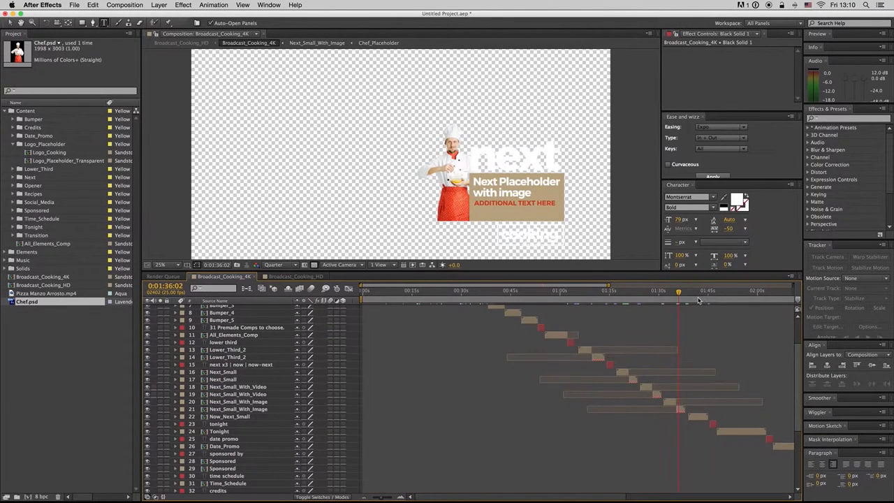
left_click(698, 289)
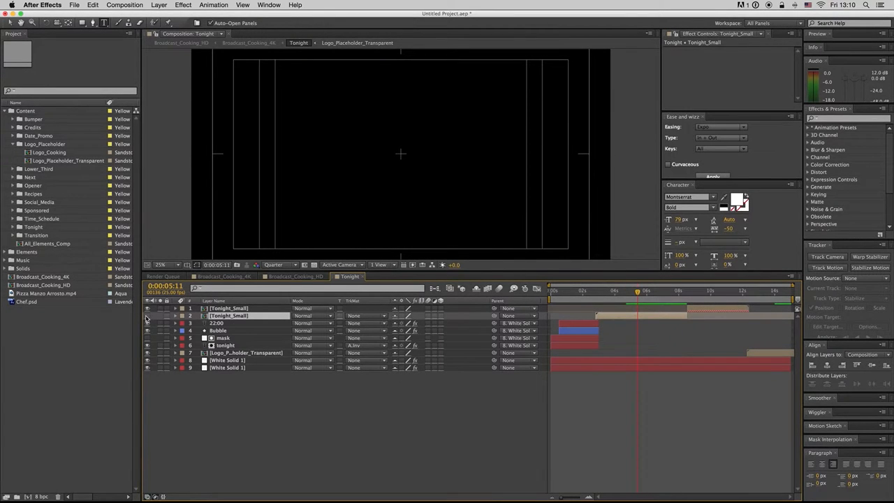
Reveal the Tonight layer's source in the Project and select its text and second-line layers
right_click(229, 316)
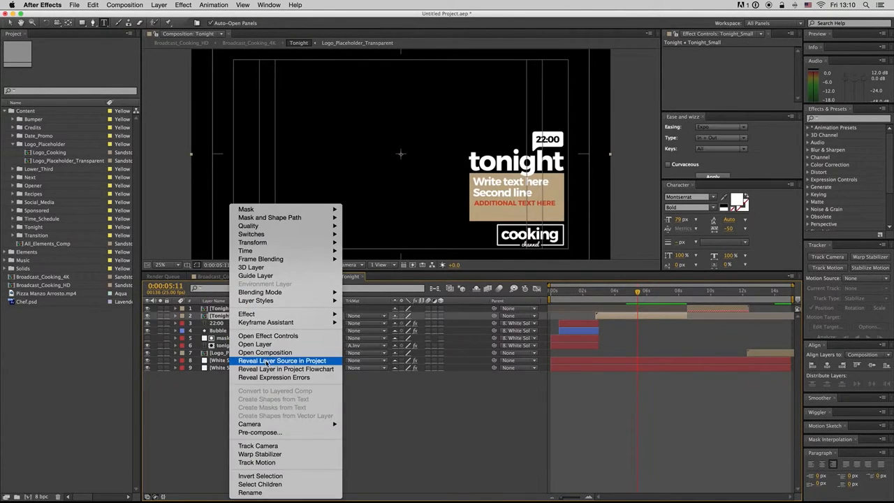
left_click(282, 360)
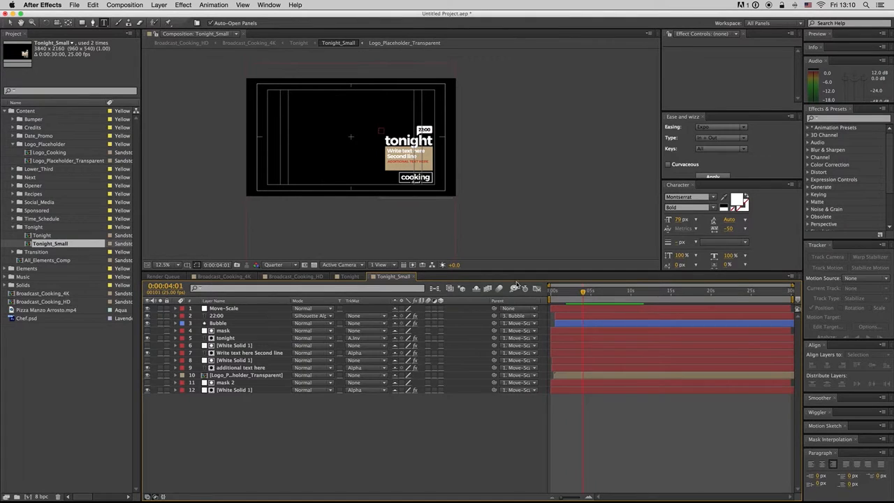
left_click(475, 287)
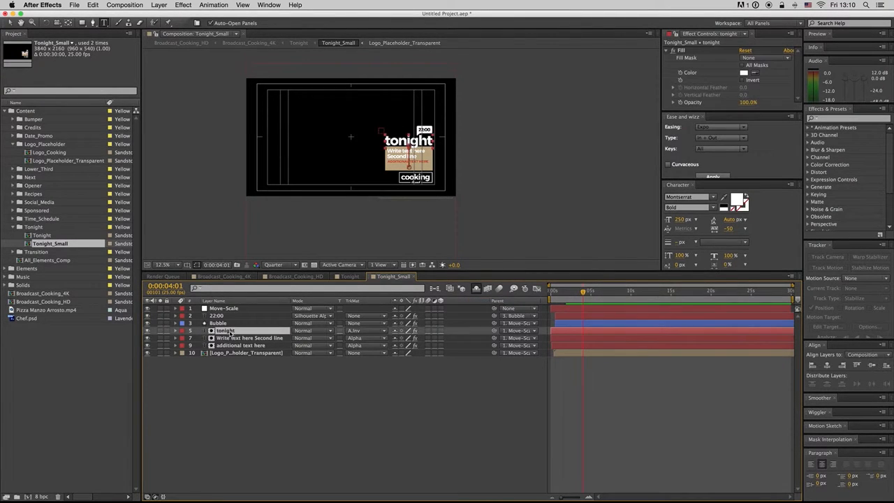
left_click(250, 337)
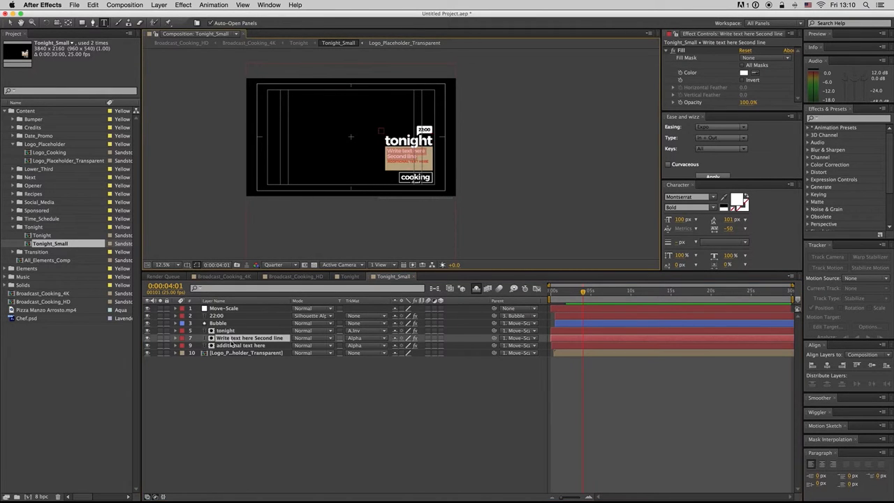
left_click(223, 316)
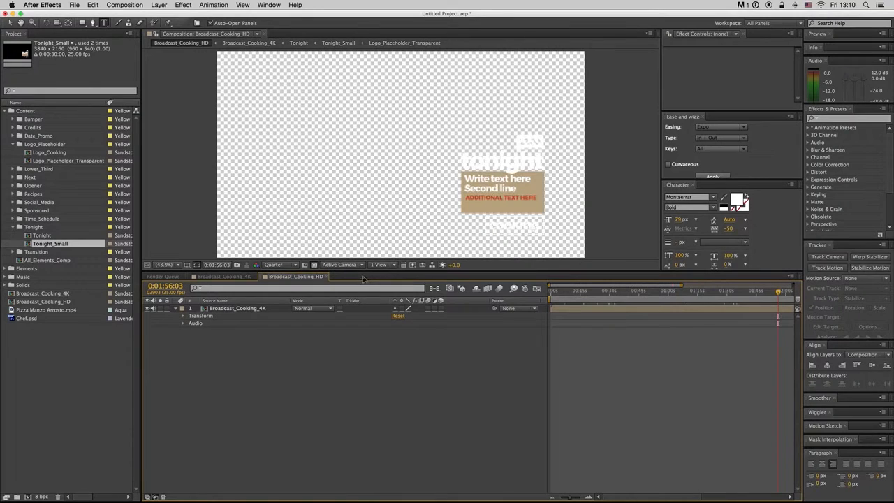
Open Date_Promo, twirl open its layers and show the Bubble layer's Fill effect
left_click(223, 277)
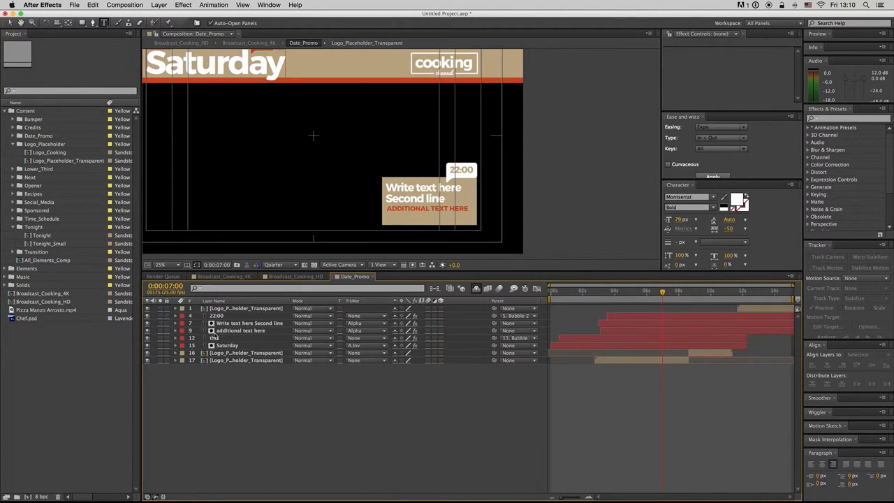
left_click(227, 345)
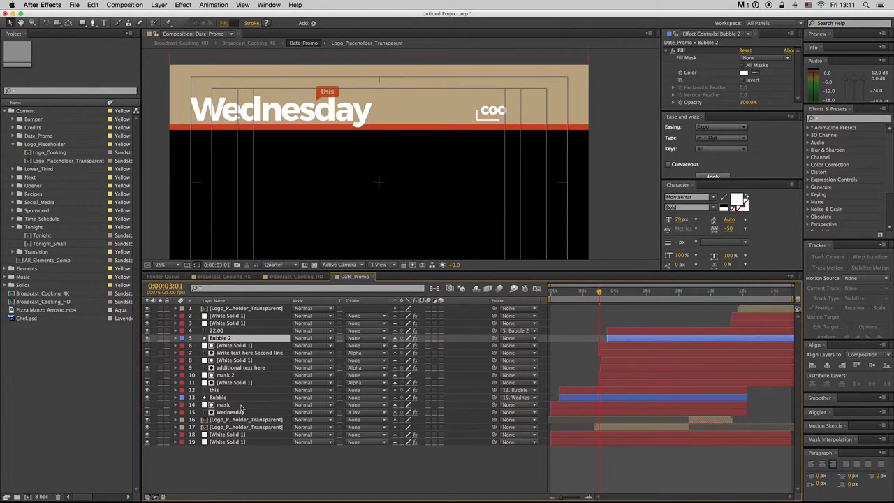
left_click(218, 397)
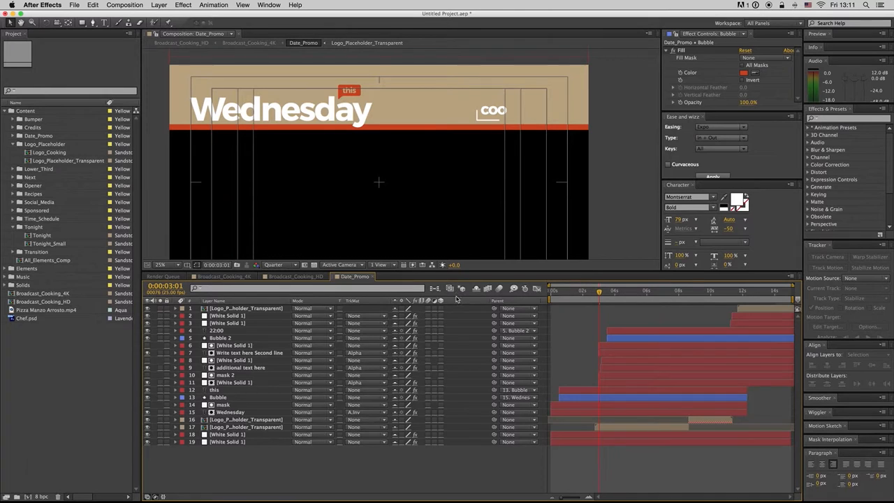
Scrub between the full-frame Wednesday title and the lower-third frame to review the animation
left_click(635, 291)
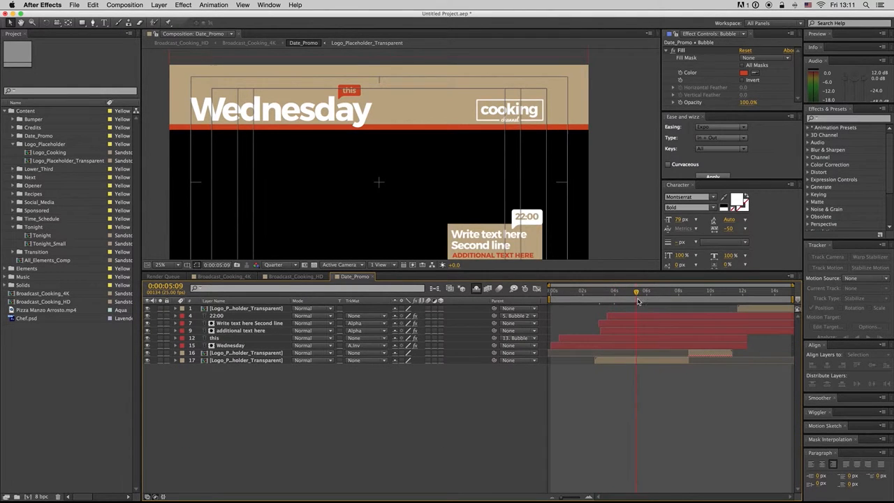
left_click_drag(636, 292, 570, 292)
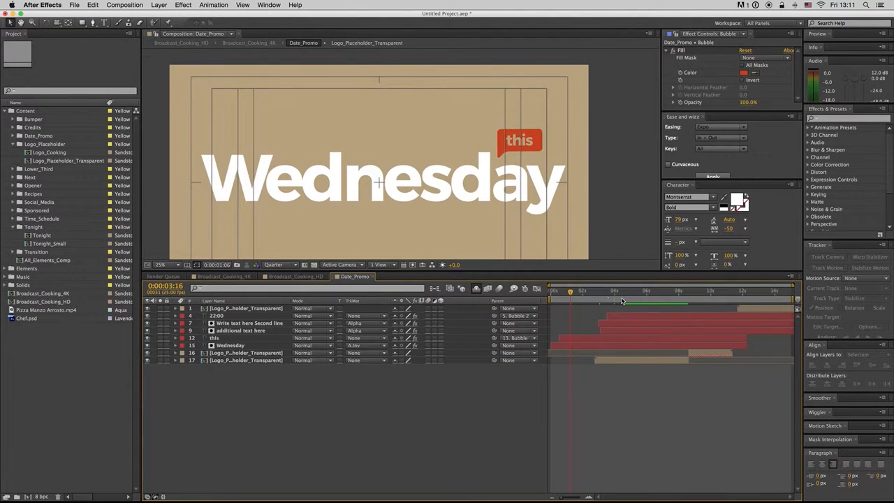
left_click_drag(566, 290, 668, 291)
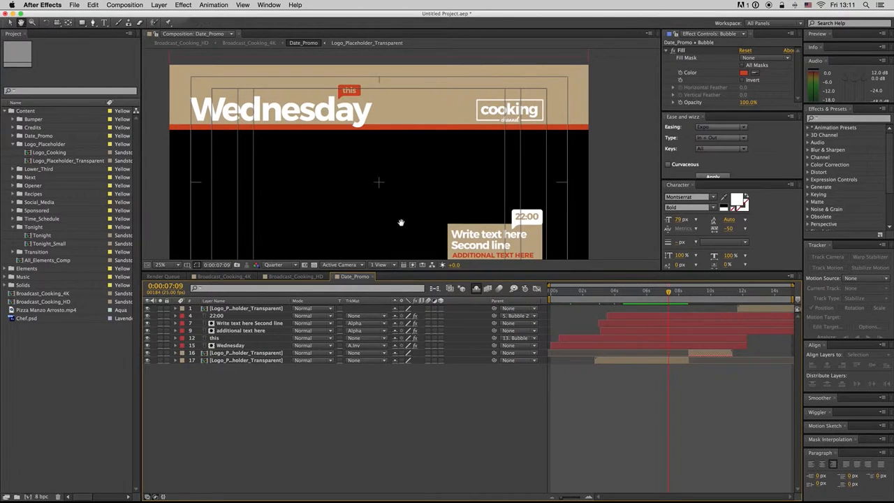
left_click(161, 264)
type("300")
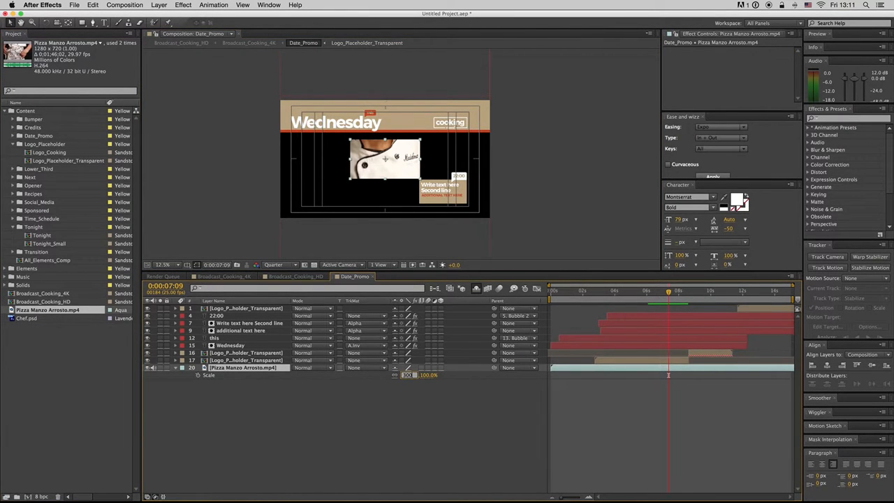
left_click(614, 292)
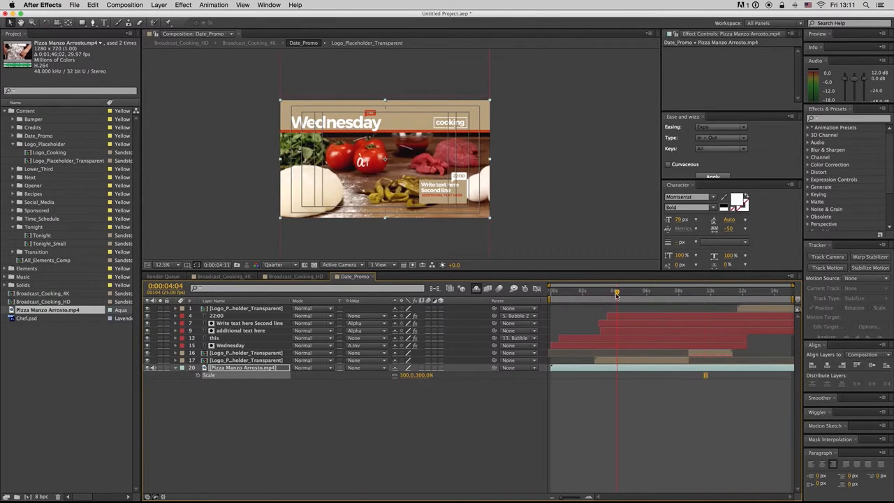
left_click(595, 291)
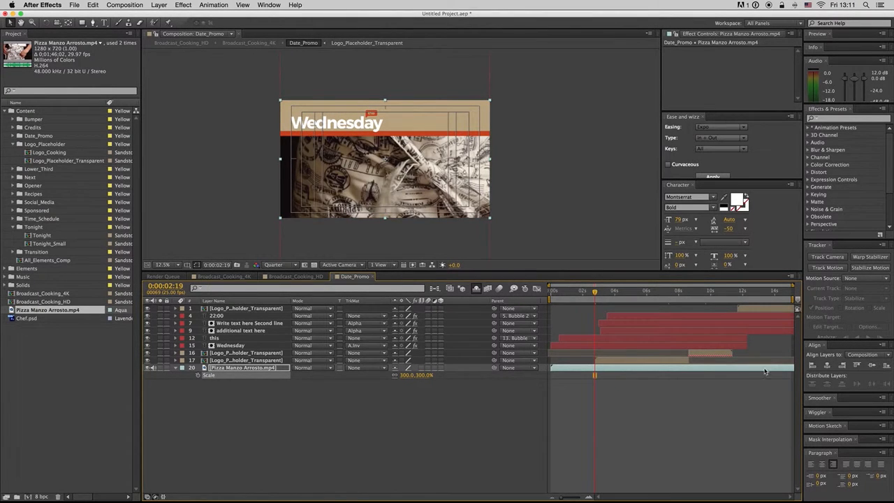
left_click(707, 289)
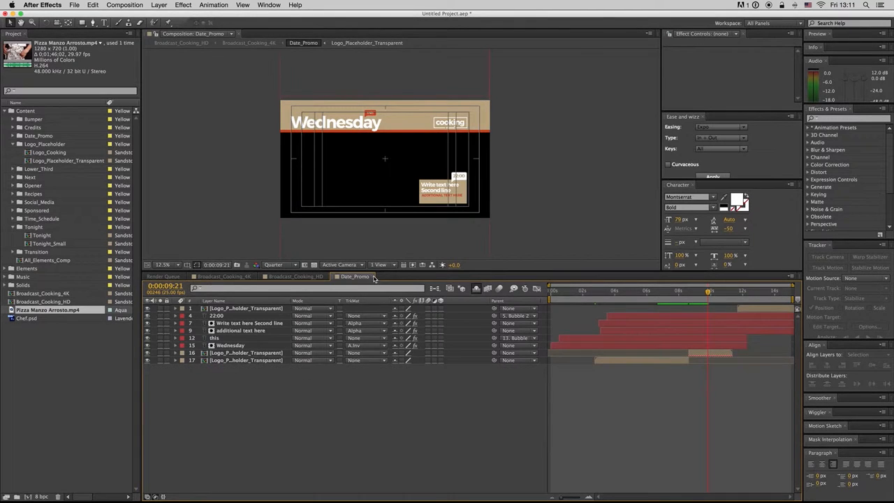
left_click(223, 276)
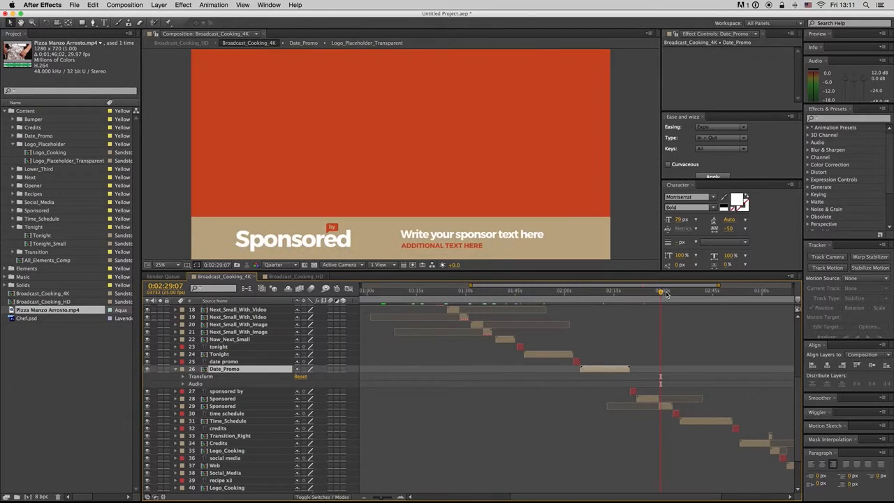
Scrub the Time_Schedule Weekend promo and select its video placeholder layer
left_click_drag(661, 292, 689, 292)
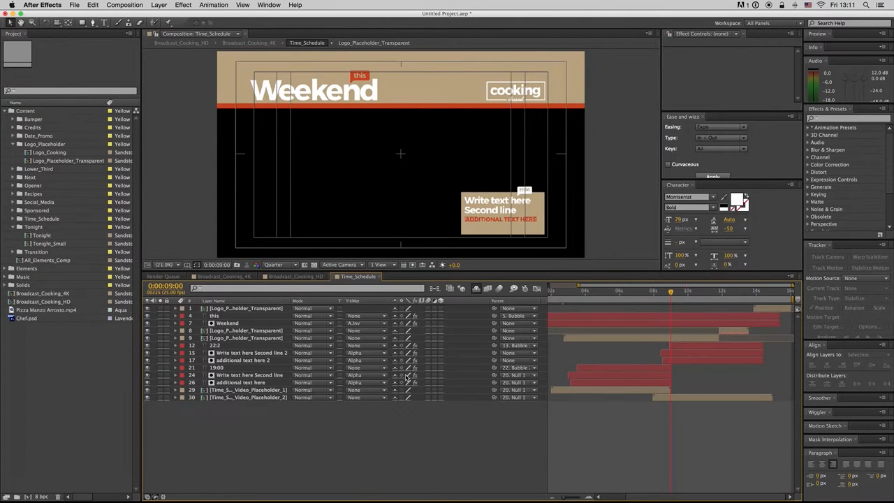
left_click(249, 397)
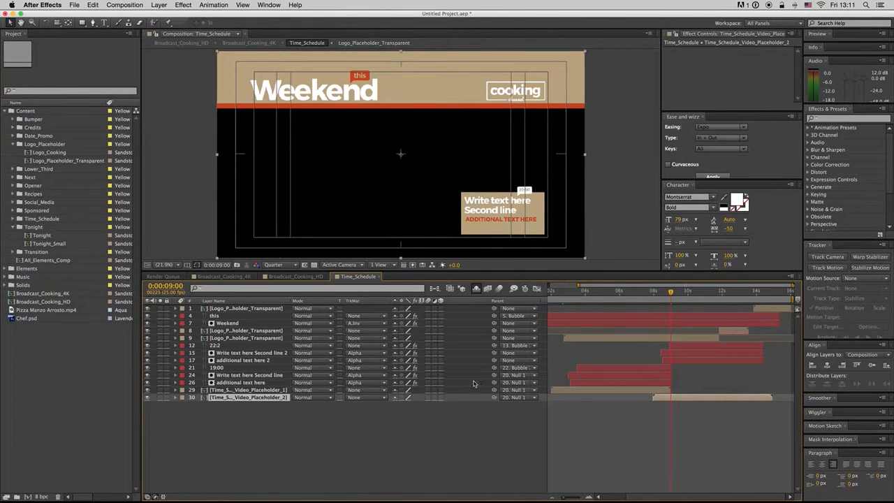
left_click_drag(670, 291, 657, 290)
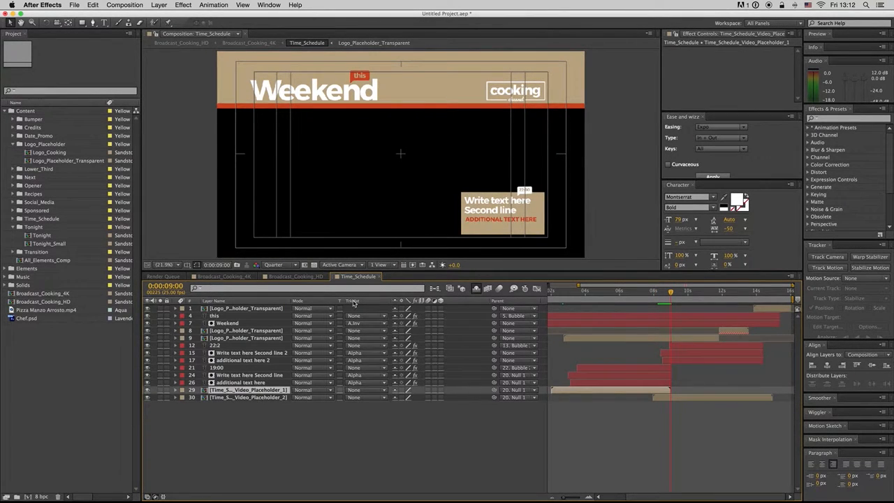
Return to Broadcast_Cooking_4K and scrub ahead to the credits section
left_click(223, 277)
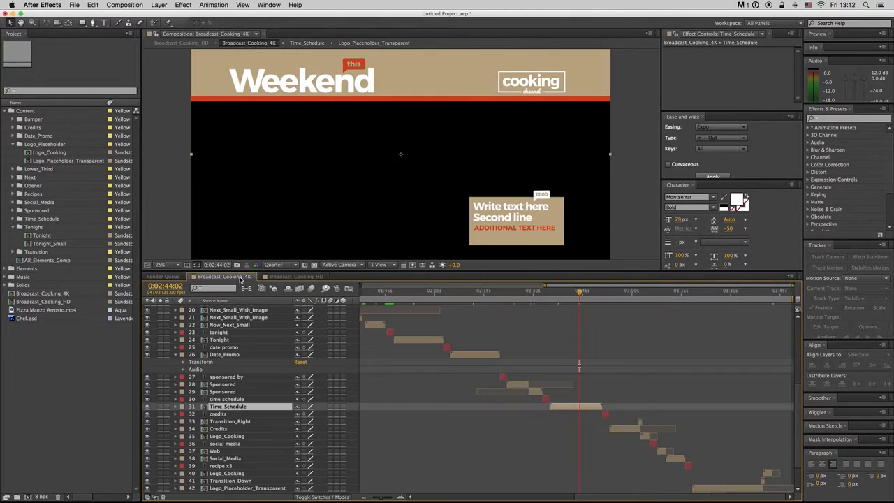
left_click_drag(580, 290, 628, 291)
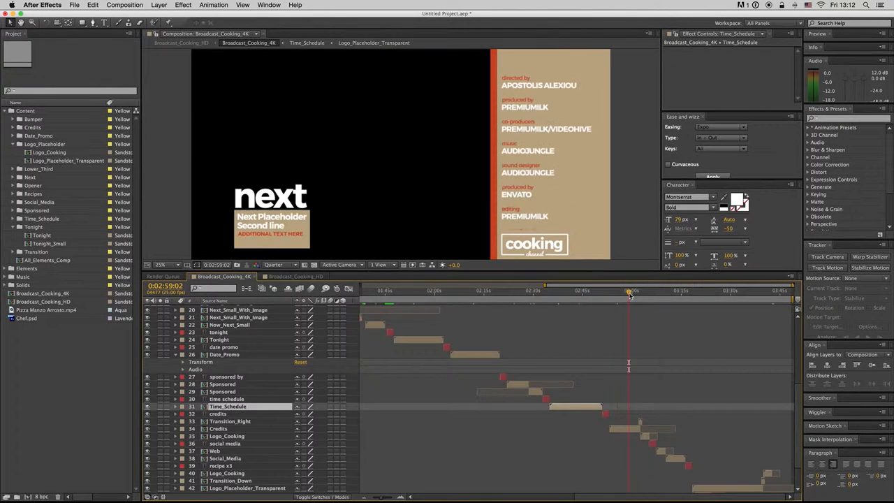
left_click_drag(631, 290, 640, 291)
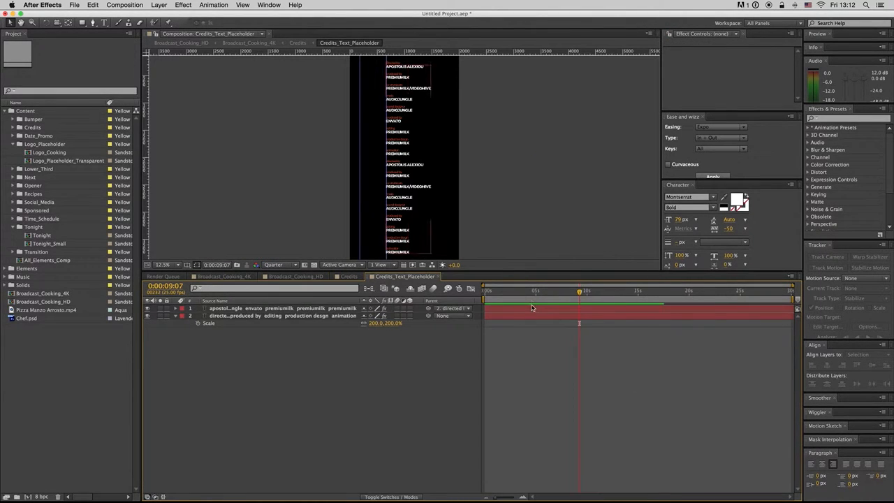
Scrub the 4K broadcast to the Penne all'Arrabbiata recipe, then enter the crepes recipe composition
left_click(562, 290)
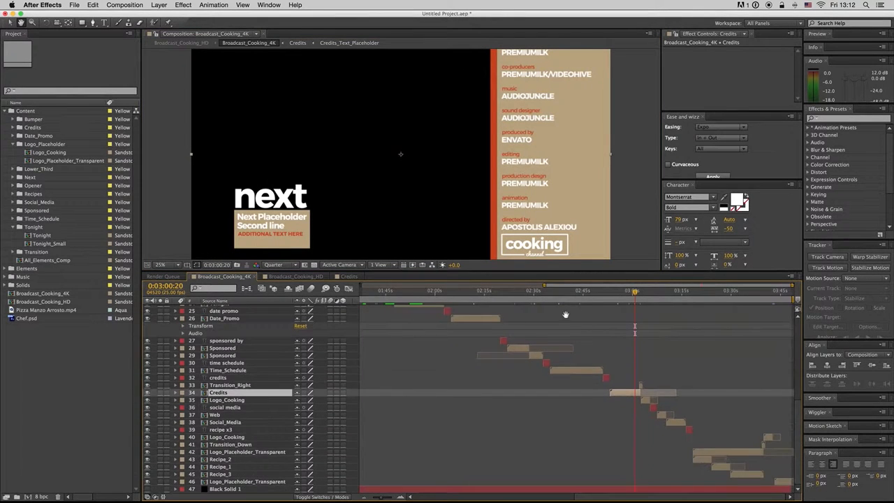
left_click(658, 292)
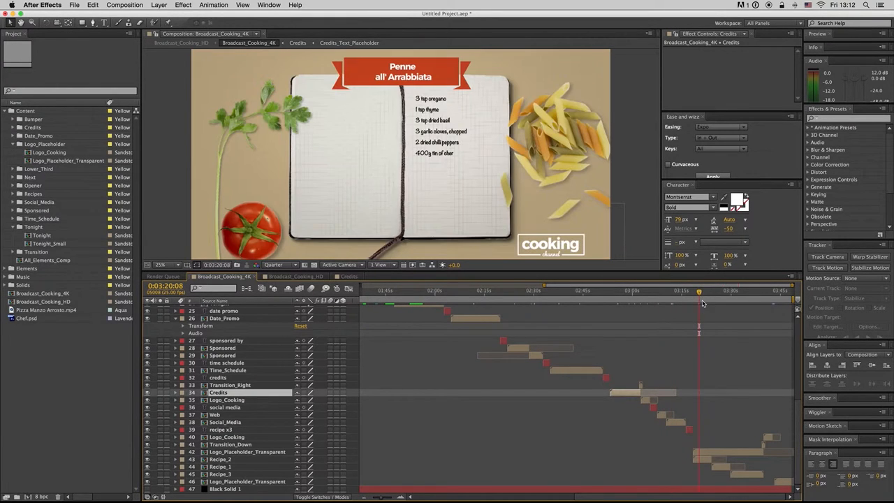
left_click(221, 458)
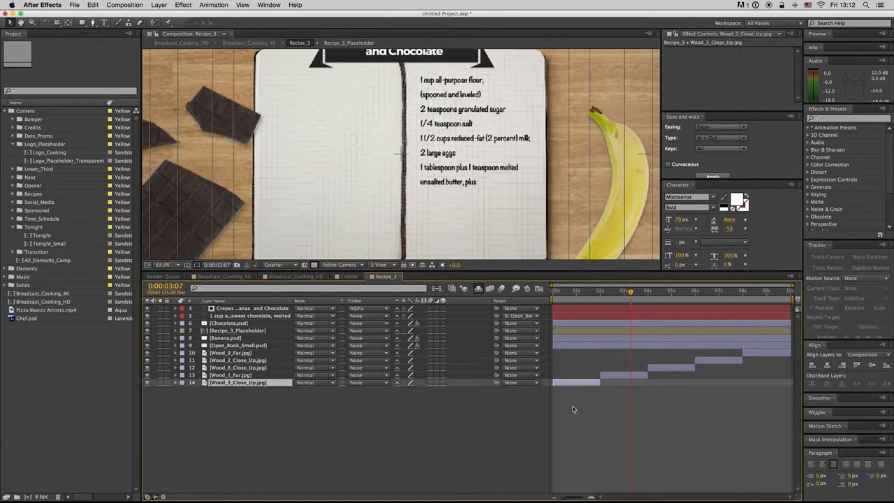
Preview the crepes recipe at several frames, checking its changing wood backgrounds and growing ingredient list
left_click(162, 264)
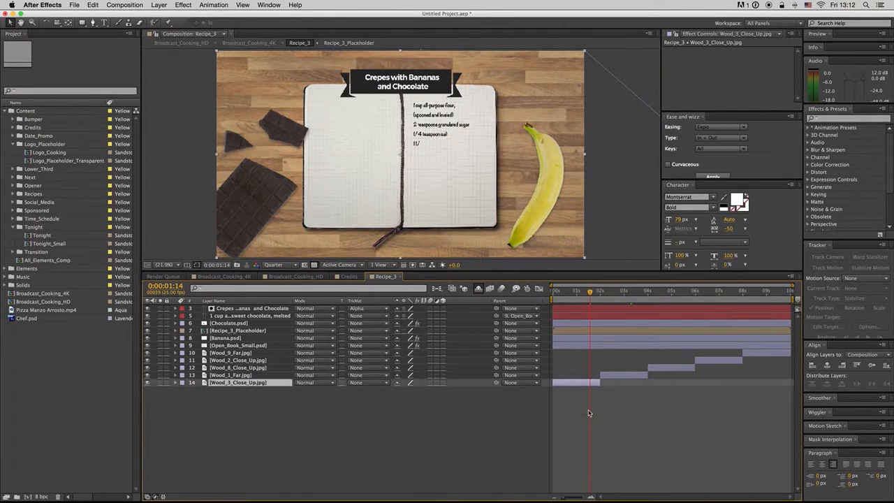
left_click(718, 290)
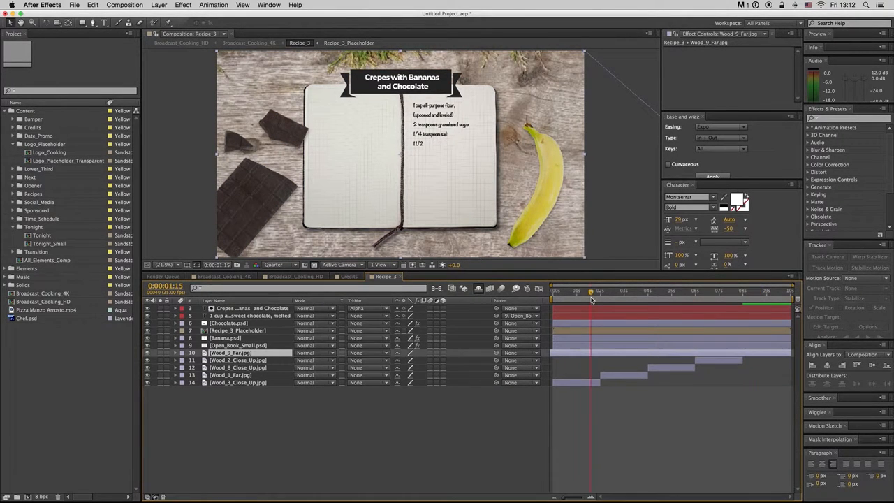
left_click(692, 289)
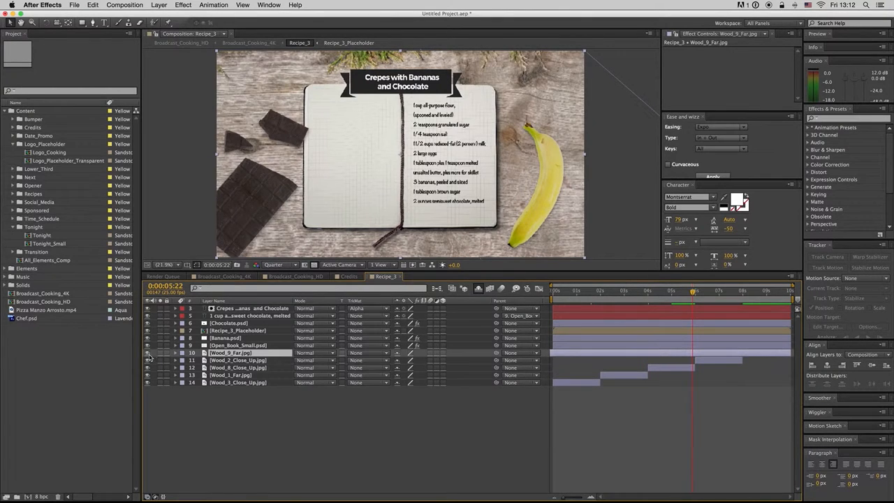
left_click(757, 291)
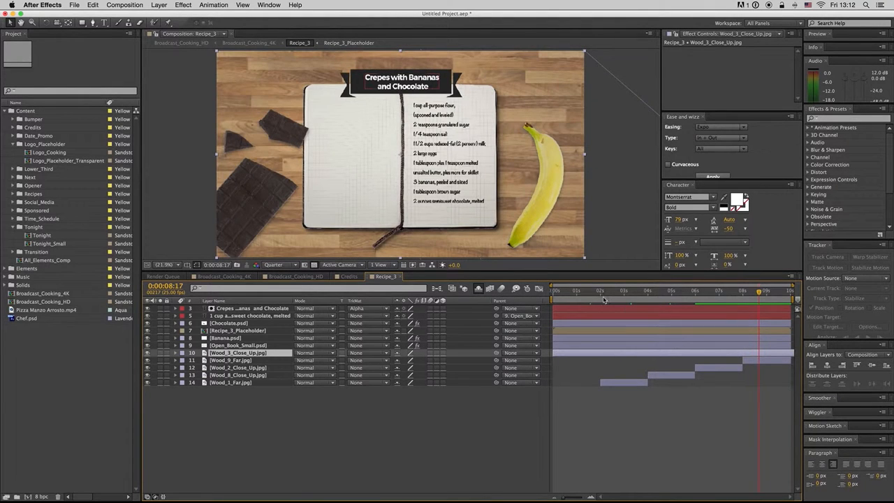
left_click(640, 289)
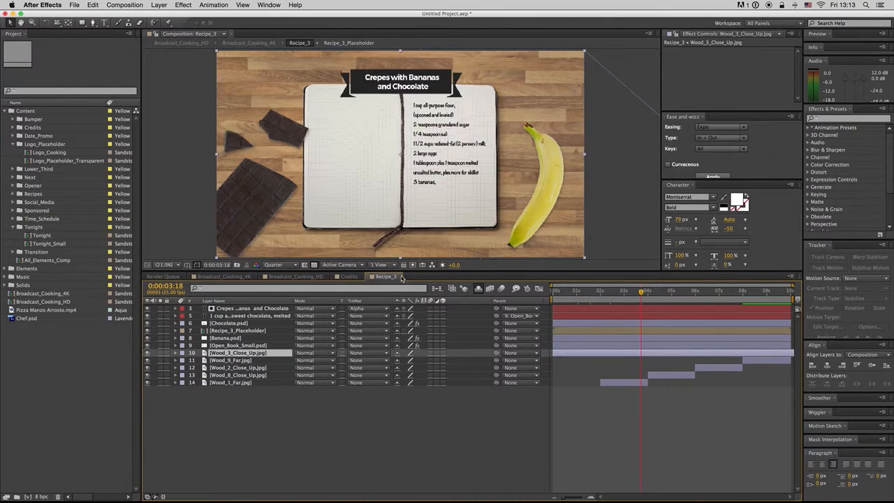
left_click(405, 277)
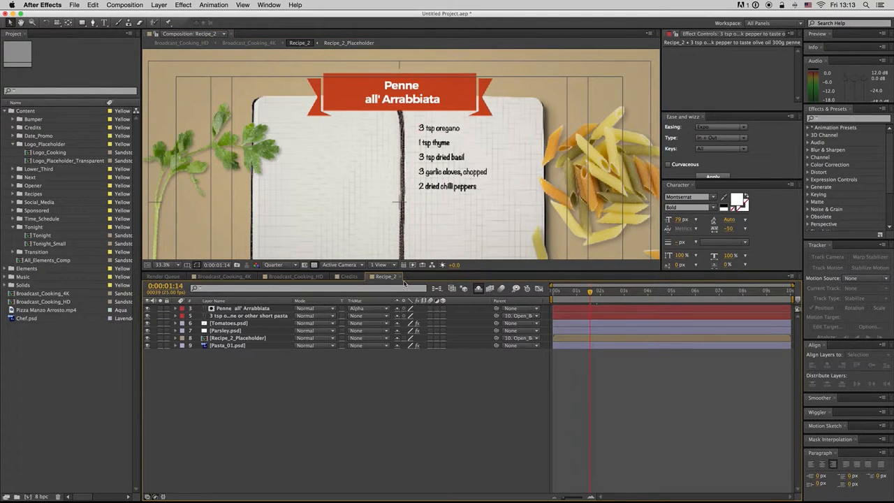
From Broadcast_Cooking_4K, enter the Recipe_2 Penne composition and fit its full frame in the viewer
left_click(348, 276)
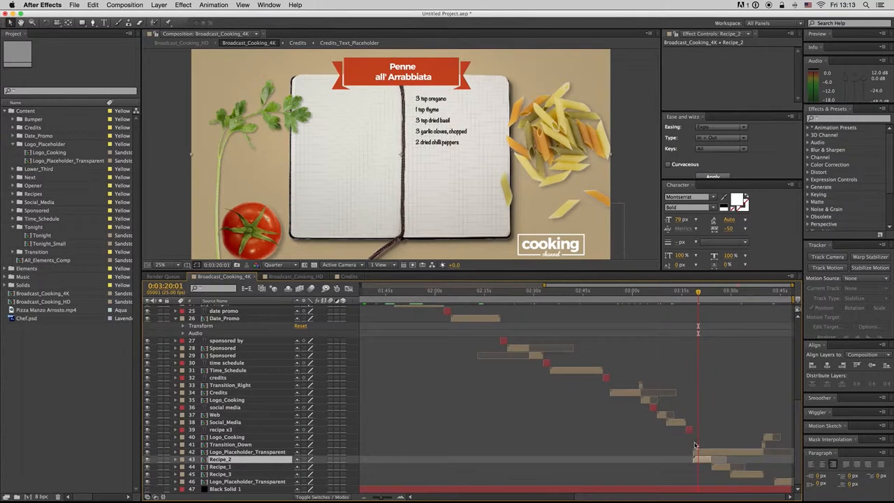
double_click(246, 453)
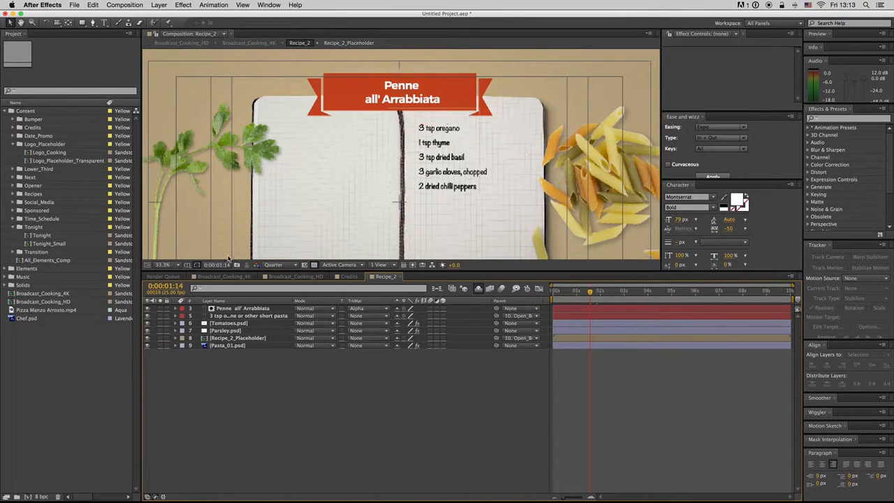
left_click(162, 264)
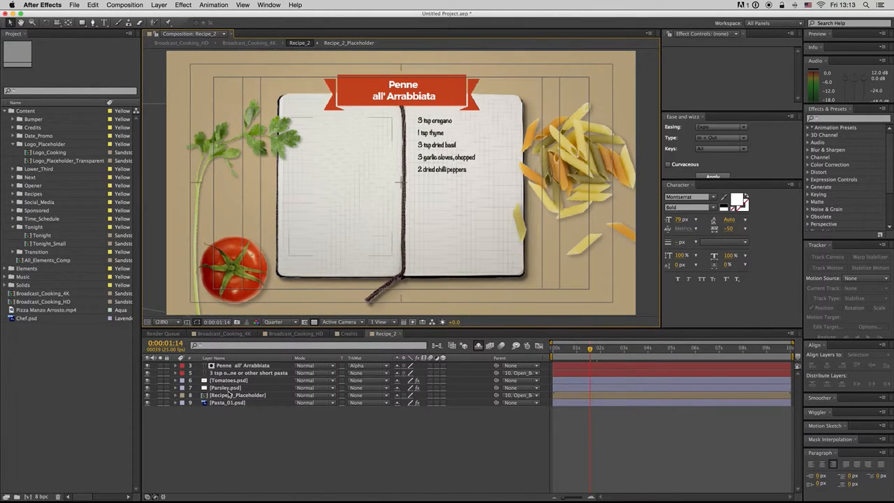
left_click(229, 380)
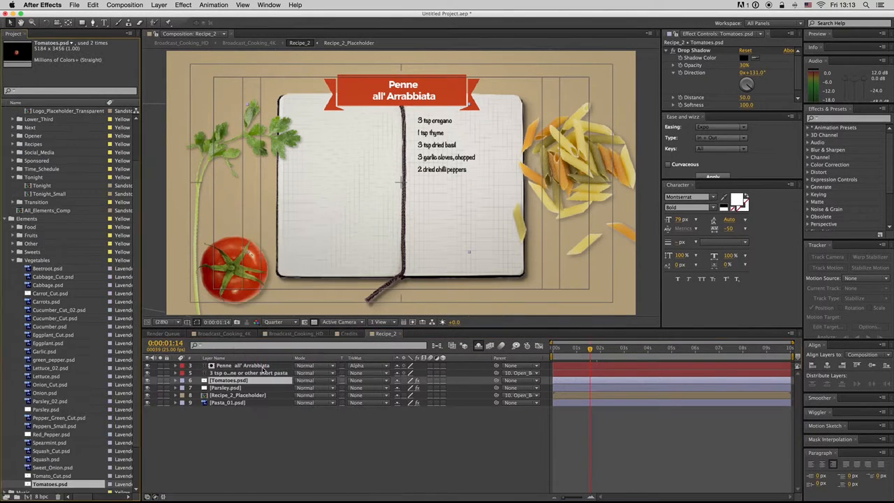
Place Cucumber_Cut.psd from the Project panel onto the notebook in the Recipe_2 scene
scroll("down", 3)
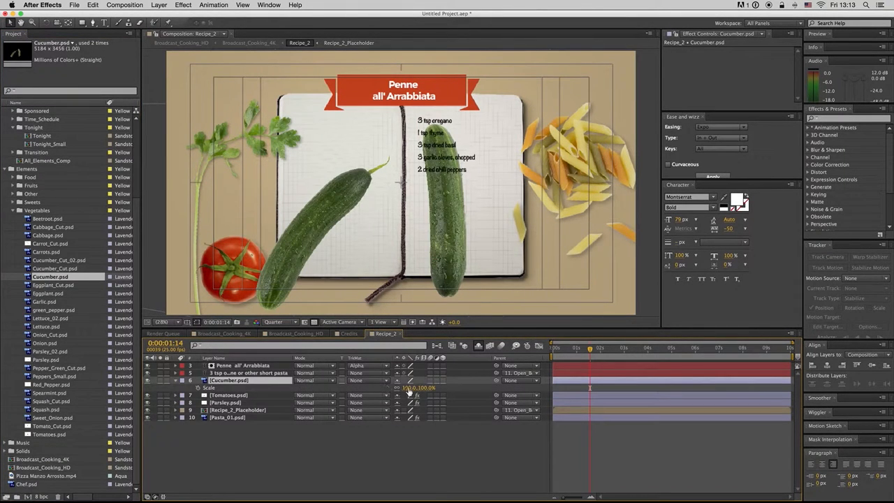
left_click_drag(419, 389, 408, 388)
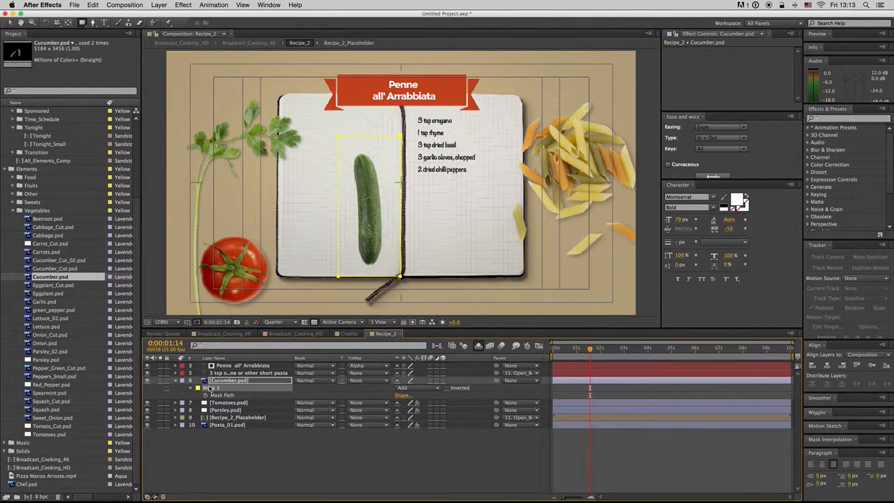
left_click(176, 380)
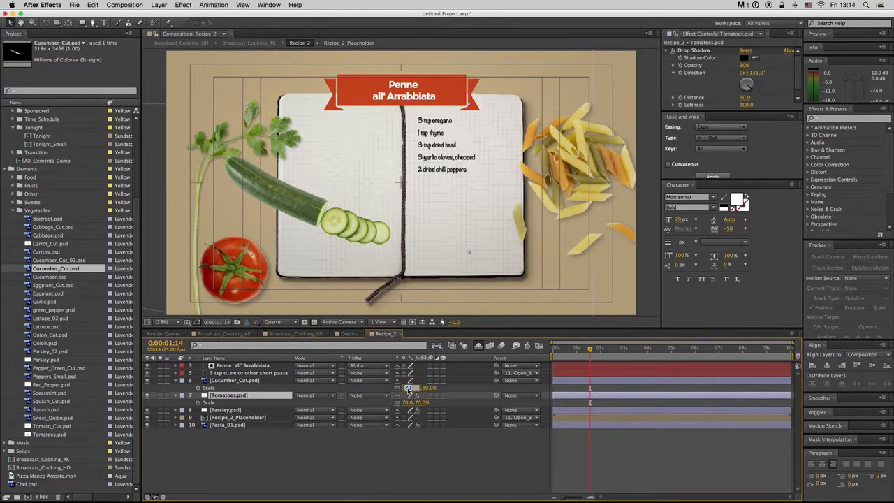
Stand the cucumber upright beside the notebook and copy the tomato's Drop Shadow onto it
left_click(176, 389)
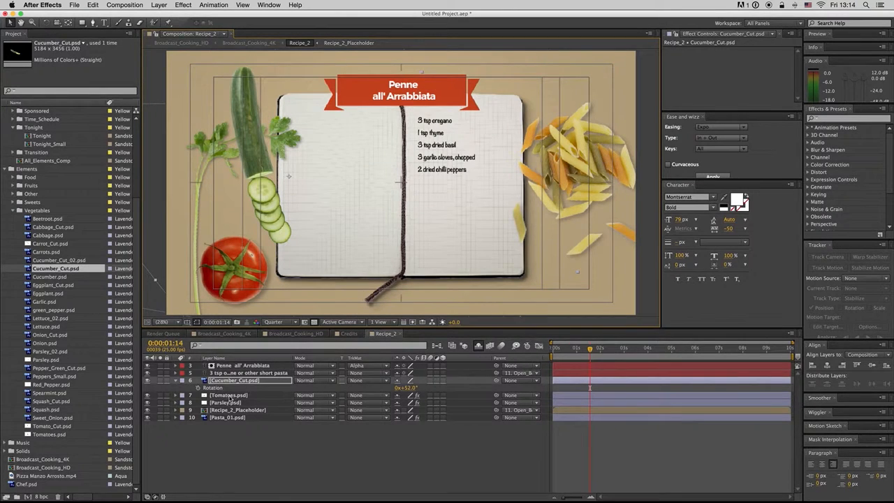
left_click(229, 394)
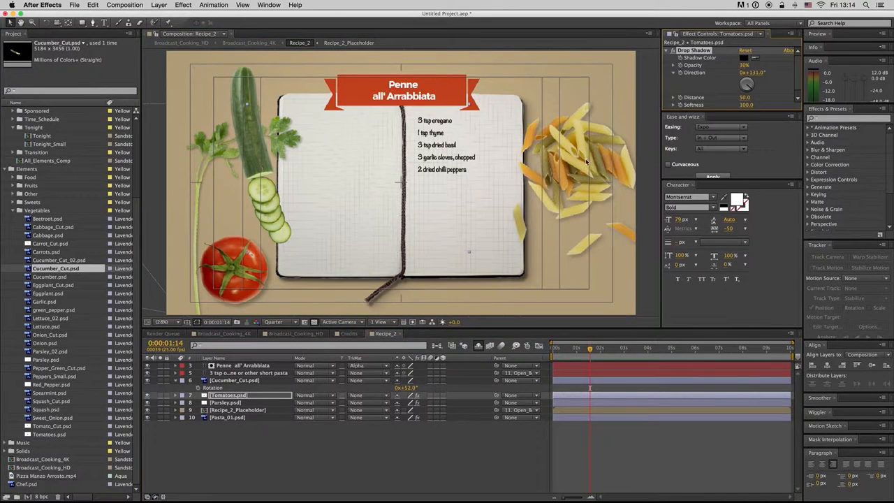
left_click(234, 380)
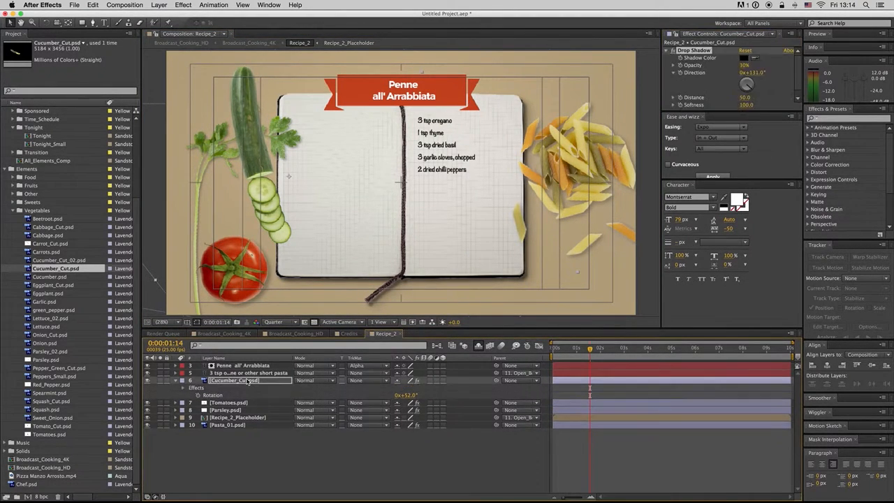
Adjust the cucumber's drop shadow values to match the scene
left_click_drag(754, 73, 746, 72)
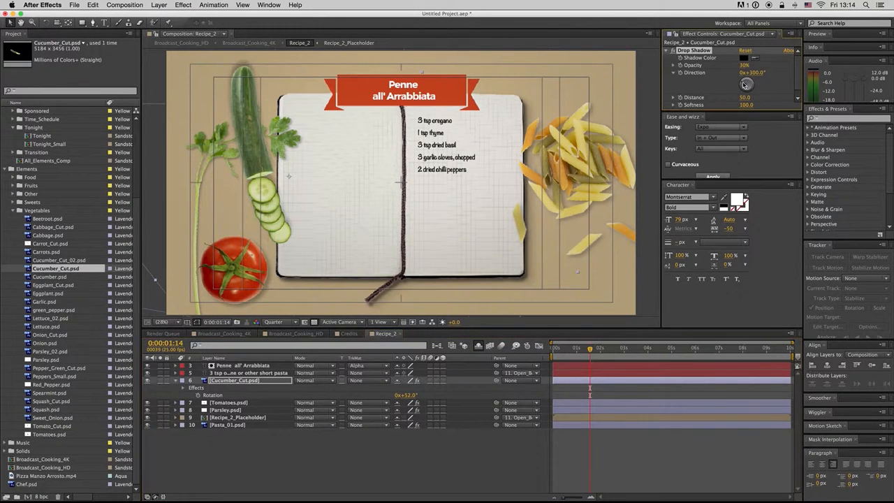
left_click_drag(746, 84, 749, 82)
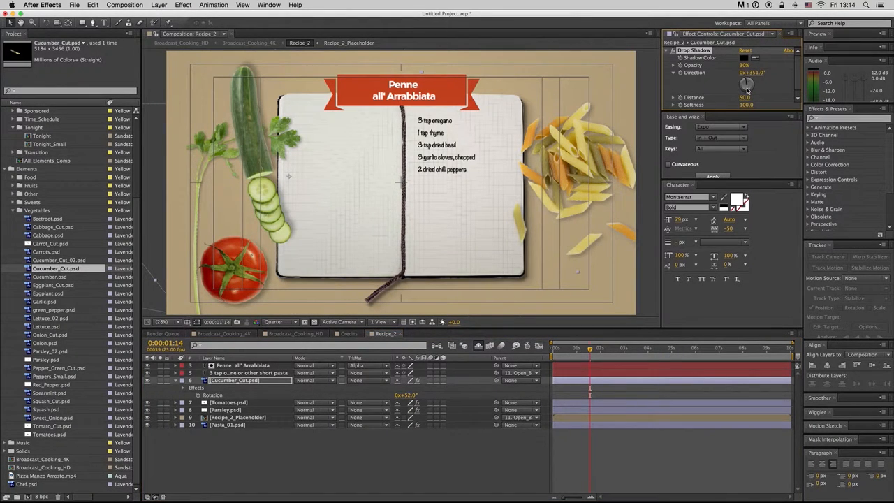
left_click_drag(746, 84, 743, 86)
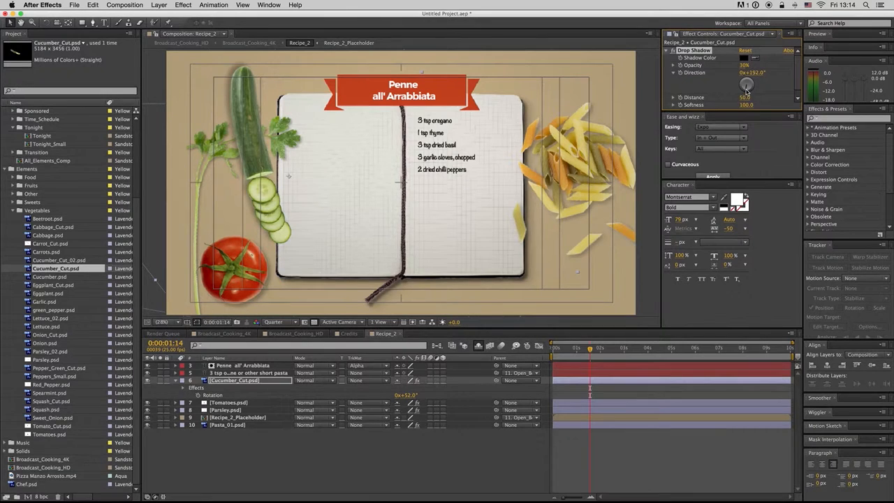
left_click_drag(747, 84, 749, 83)
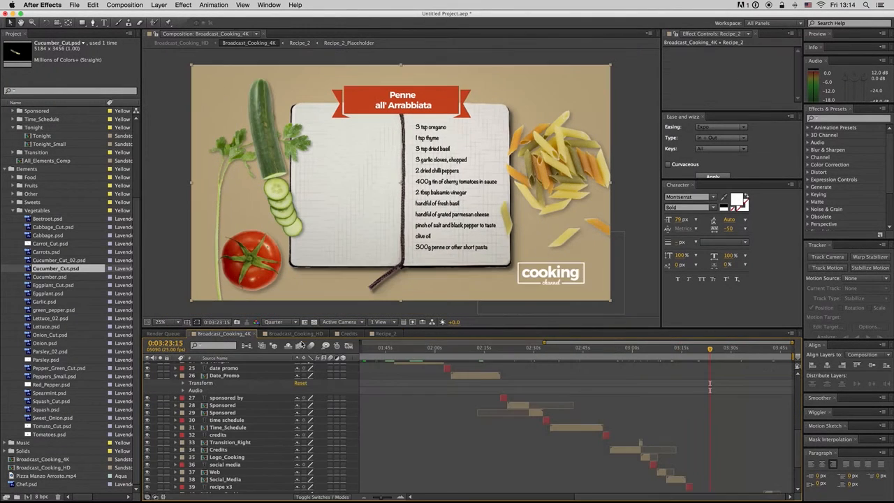
mouse_move(733, 348)
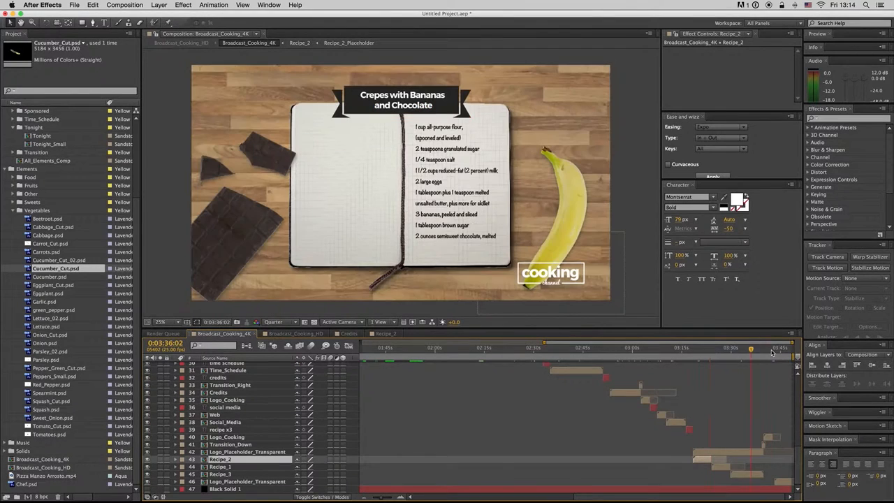
Scrub Broadcast_Cooking_4K to review its later recipe and lower-third screens
left_click(788, 346)
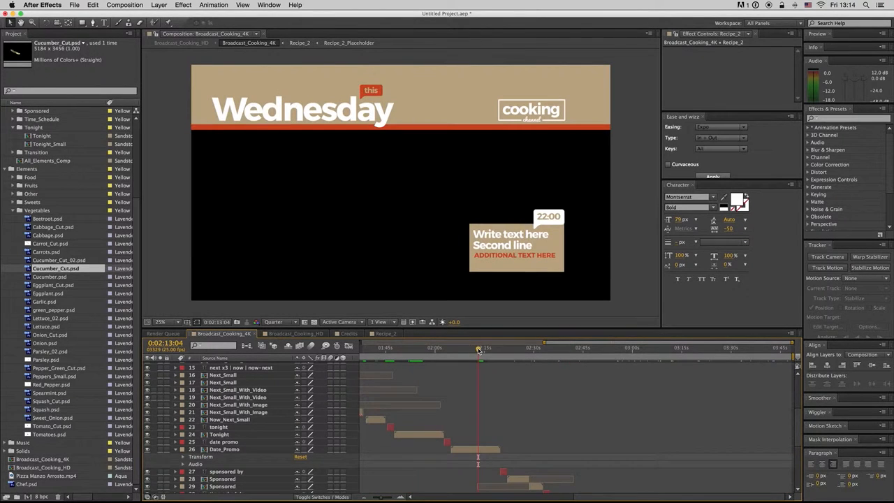
left_click_drag(477, 352, 455, 352)
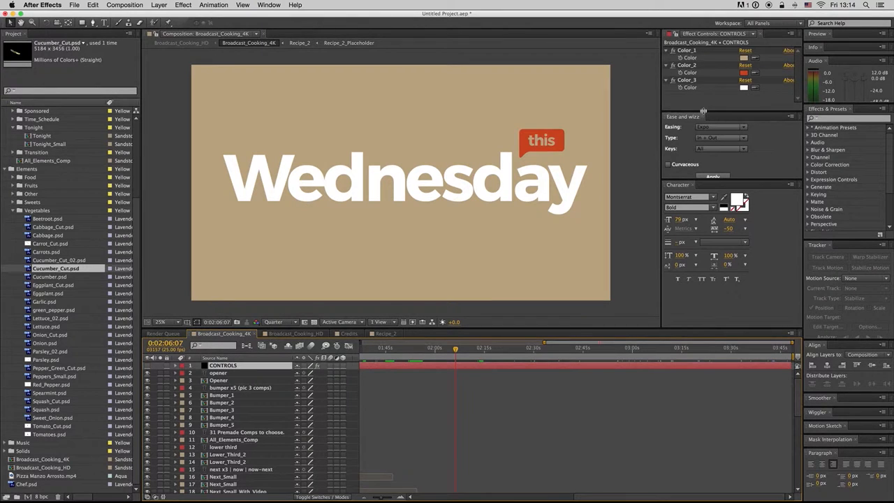
On the CONTROLS layer, set Color_1 to green and Color_2 to a purple accent
left_click(743, 58)
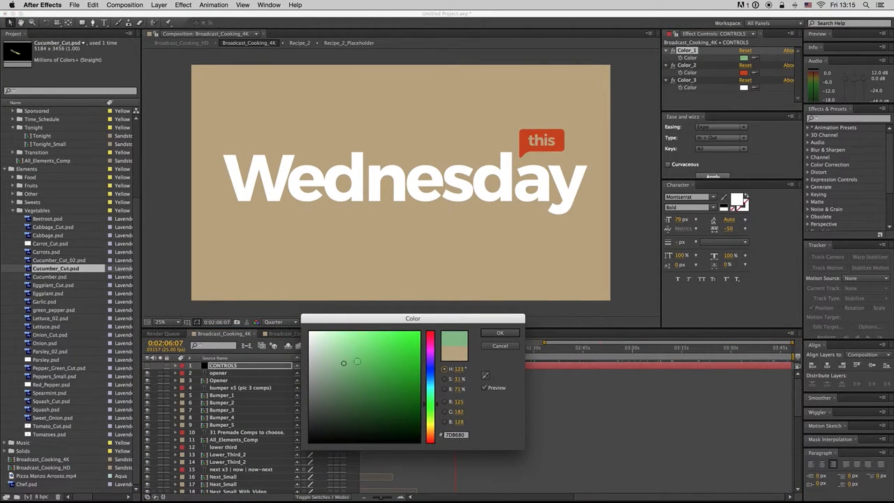
left_click(500, 332)
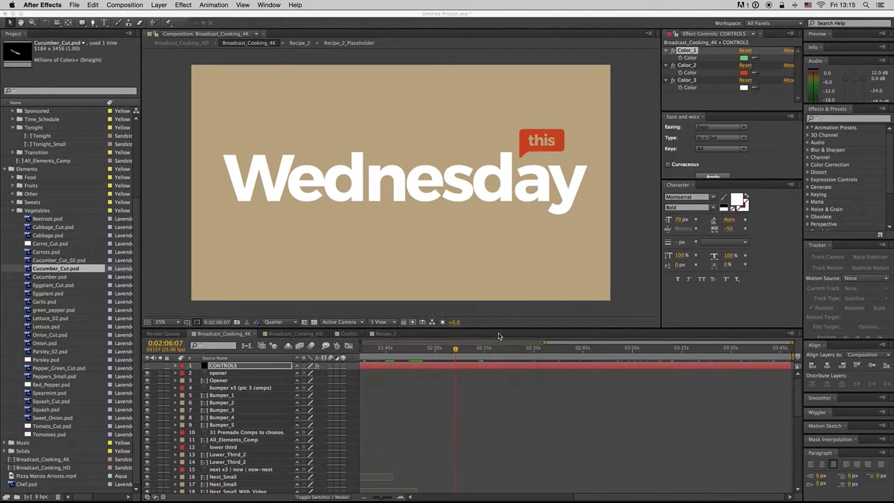
left_click(743, 73)
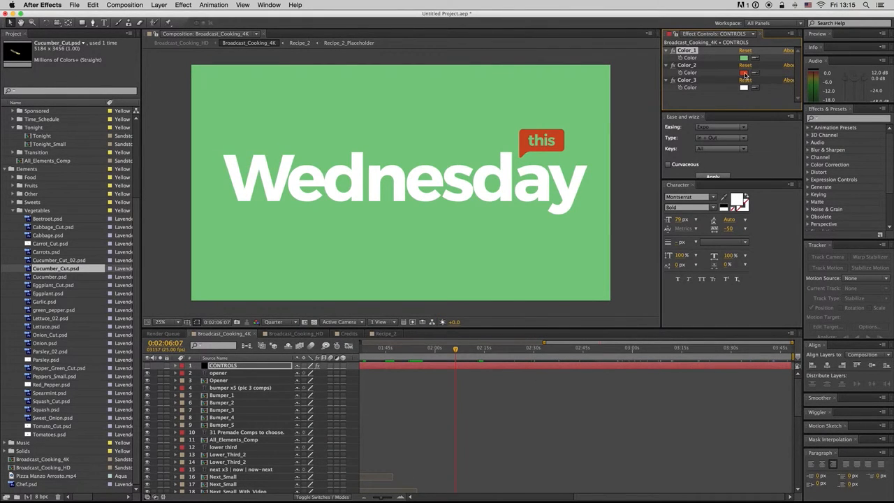
left_click(744, 73)
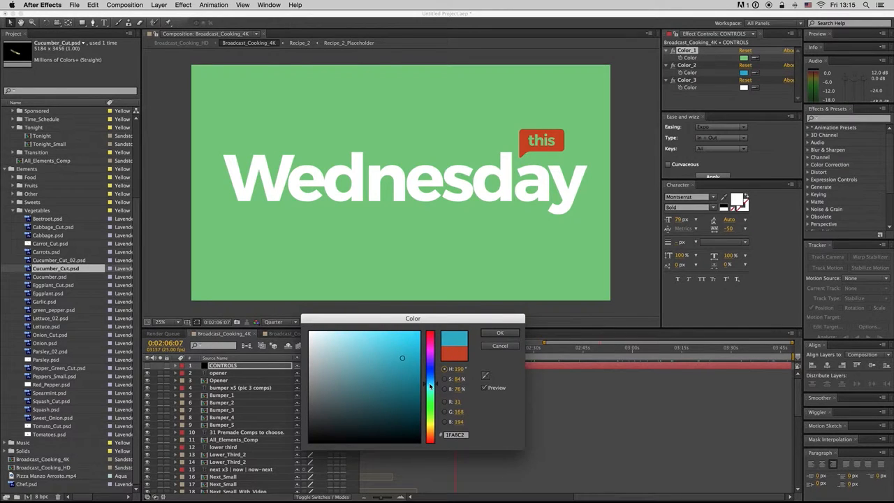
left_click(500, 347)
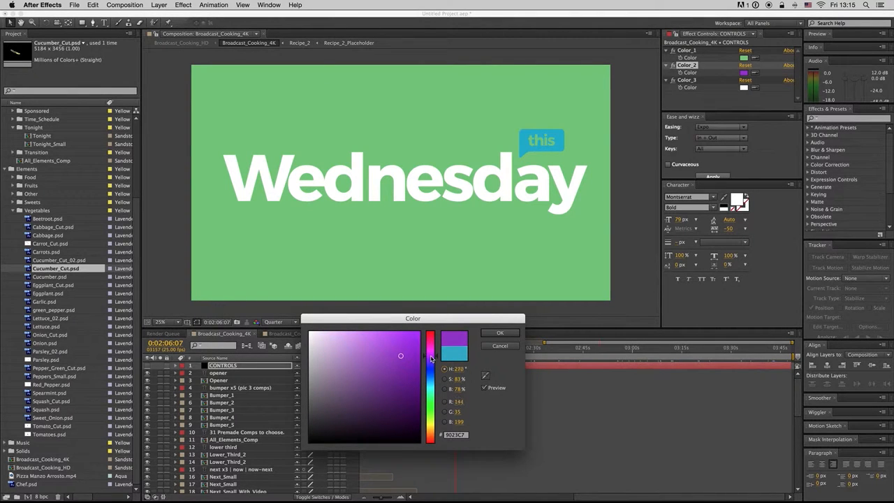
left_click(500, 332)
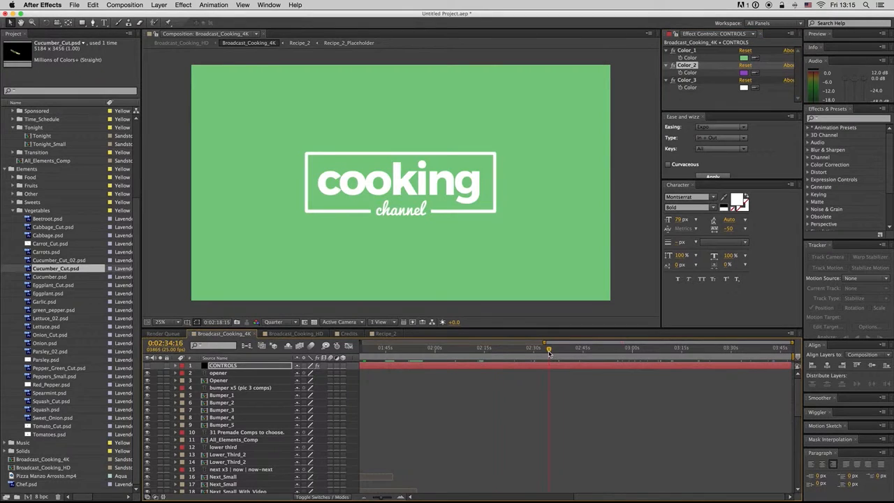
Scrub to preview the recoloured logo screen and Weekend lower third
left_click_drag(548, 347, 603, 348)
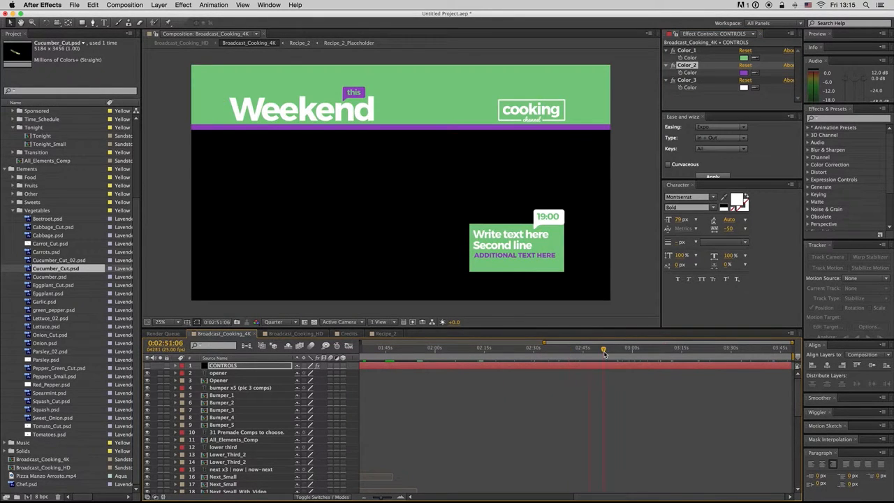
left_click_drag(603, 349, 687, 349)
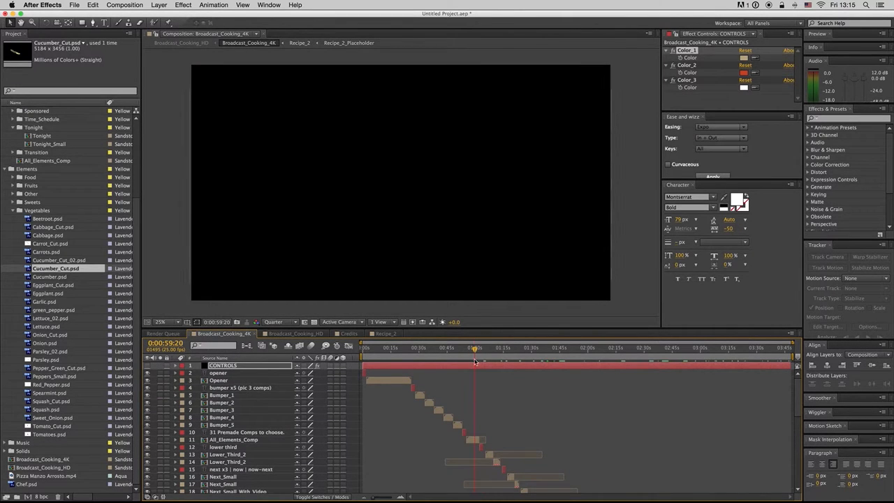
Enter the Bumper_1 tomato-and-knife composition from the 4K broadcast timeline
left_click(235, 438)
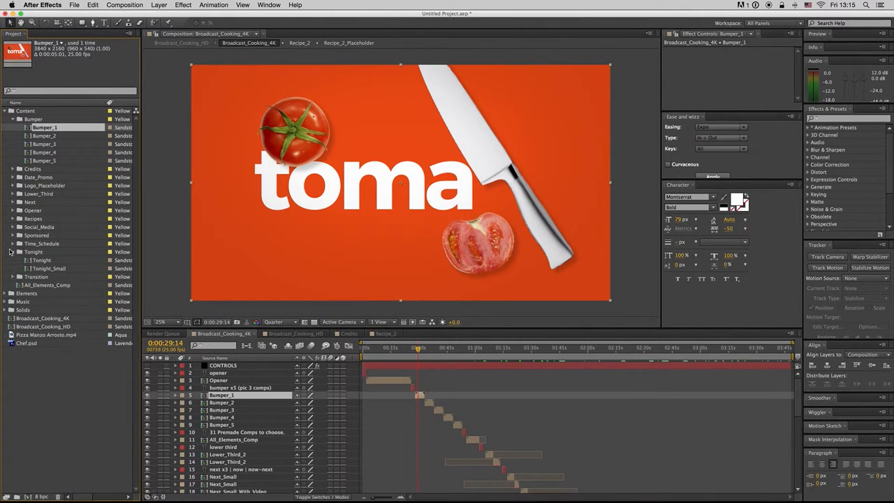
Queue Bumper_1 for rendering with a QuickTime output using the Photo - JPEG codec
left_click(11, 251)
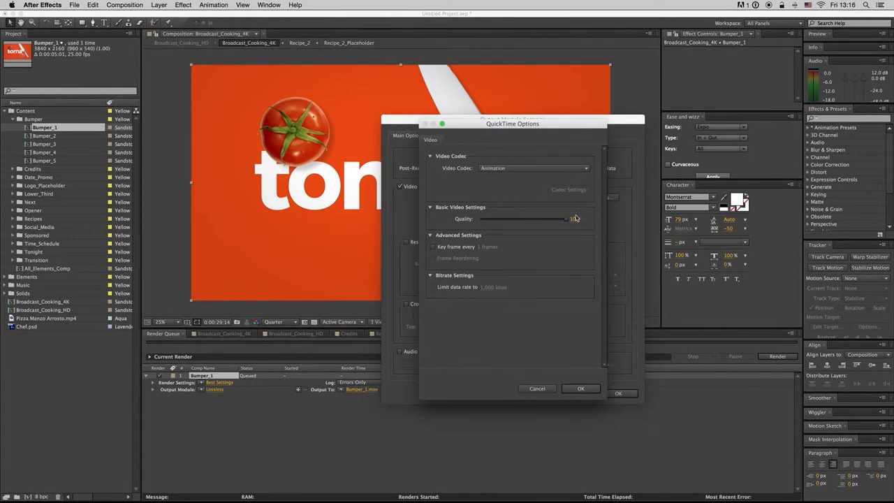
left_click(533, 167)
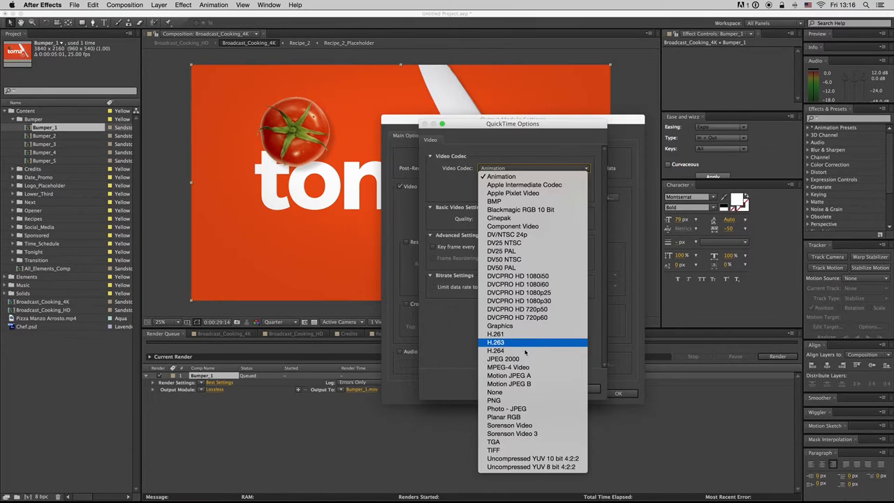
mouse_move(508, 374)
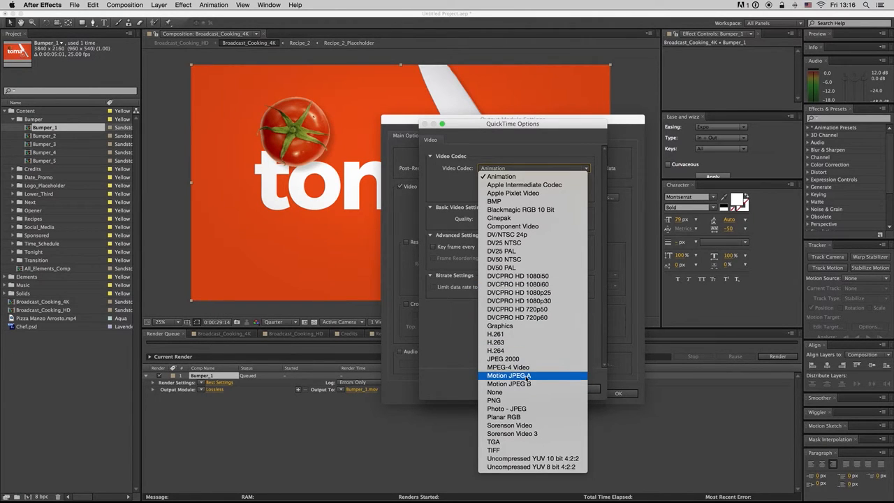
left_click(505, 408)
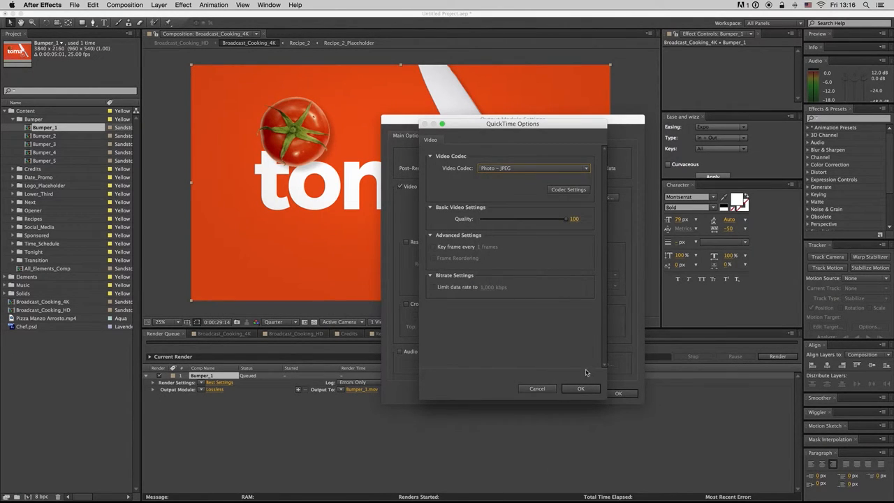
left_click(581, 389)
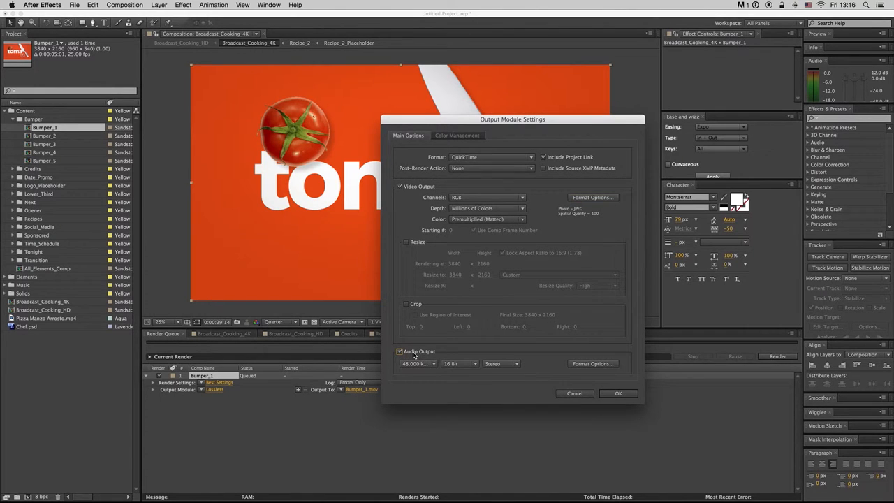
Enable Resize to 1920×1080 HD in the output module and confirm the settings
left_click(407, 241)
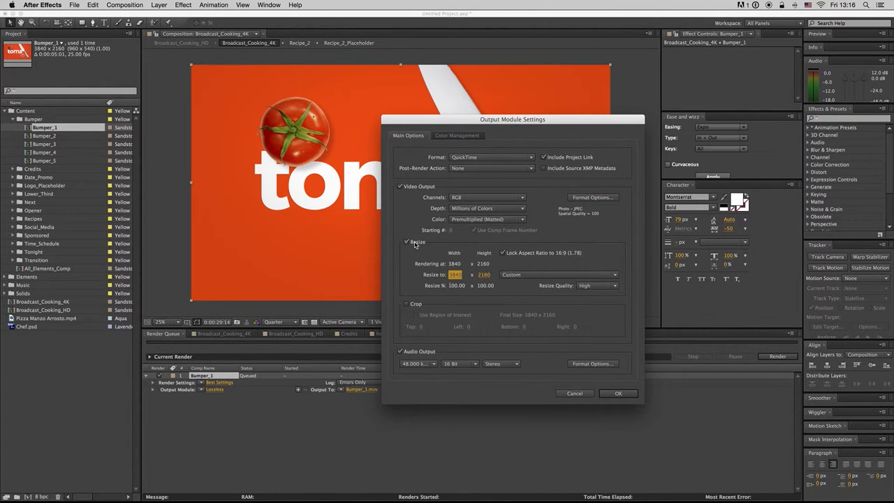
triple_click(456, 274)
type("1920")
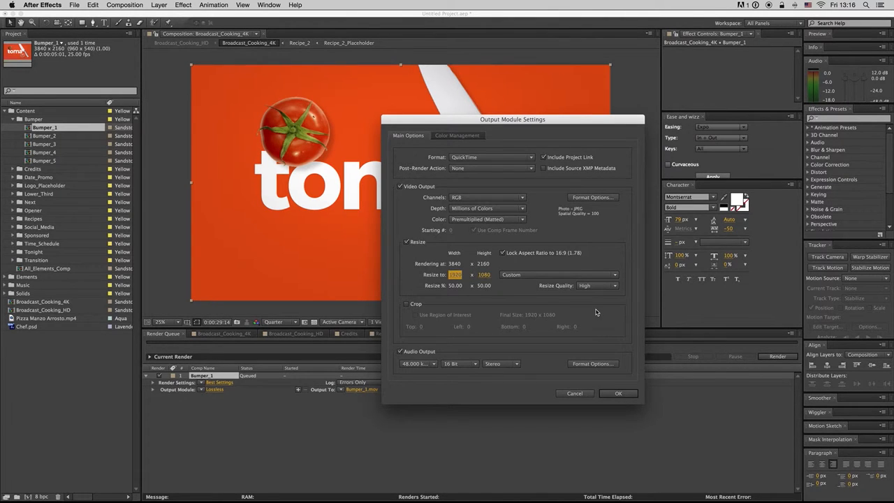
mouse_move(622, 403)
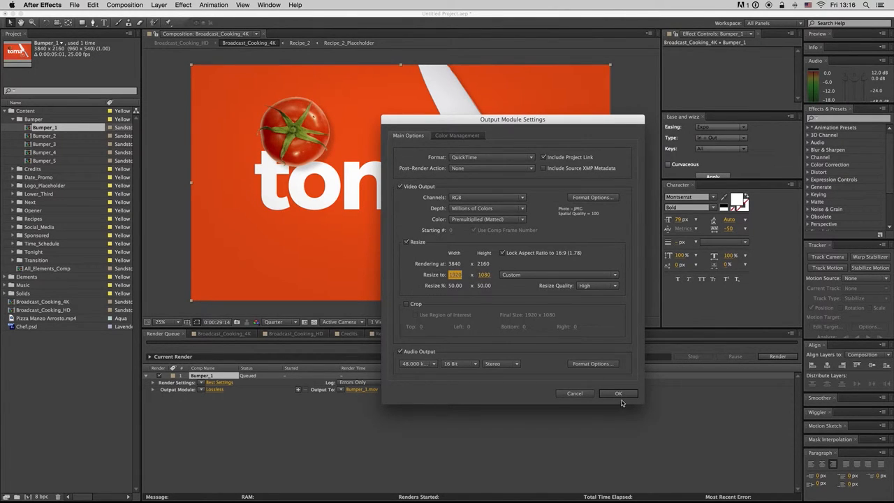
left_click(617, 392)
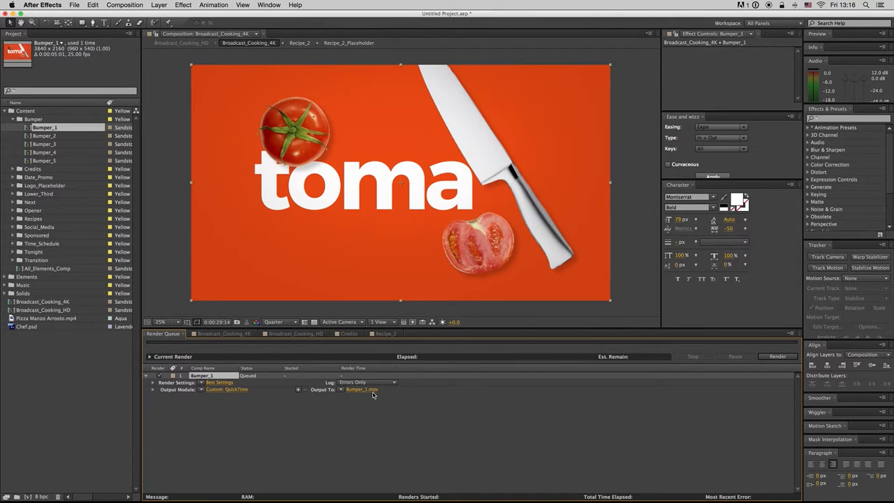
left_click(226, 389)
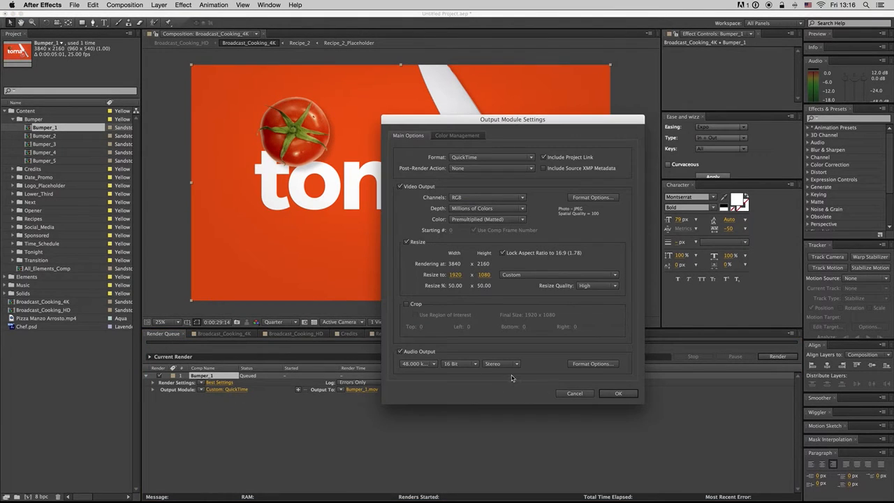
left_click(617, 393)
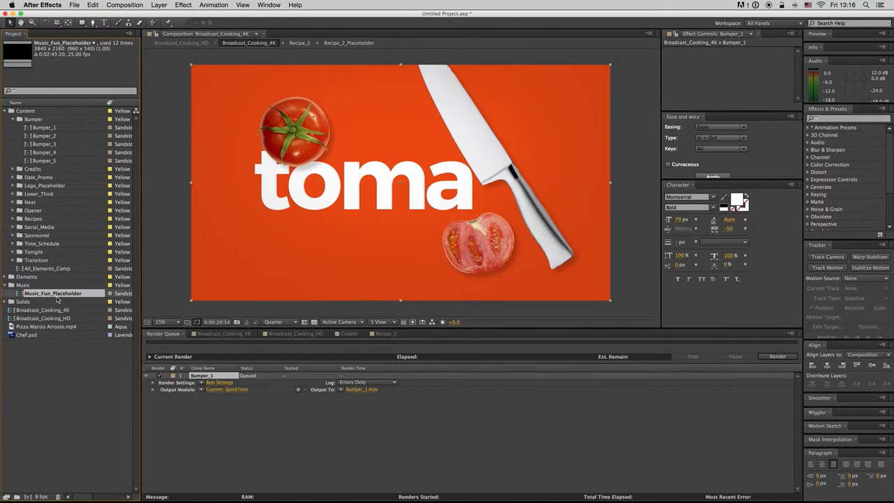
mouse_move(246, 403)
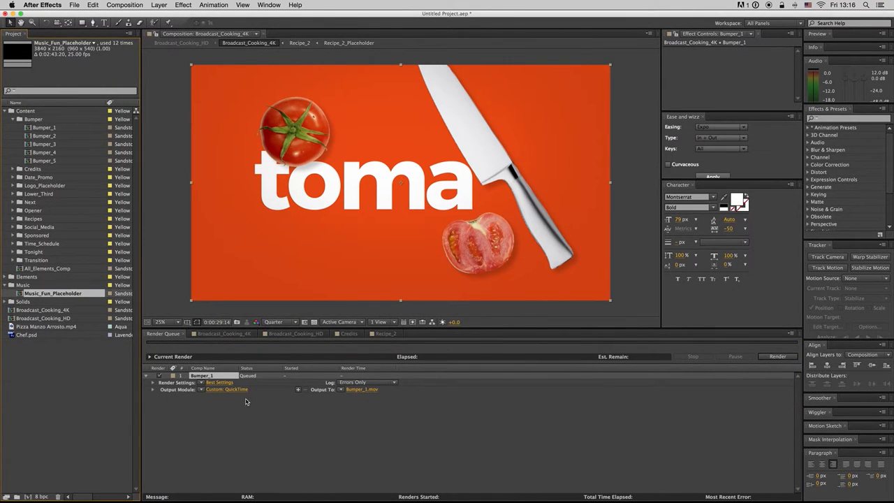
mouse_move(262, 416)
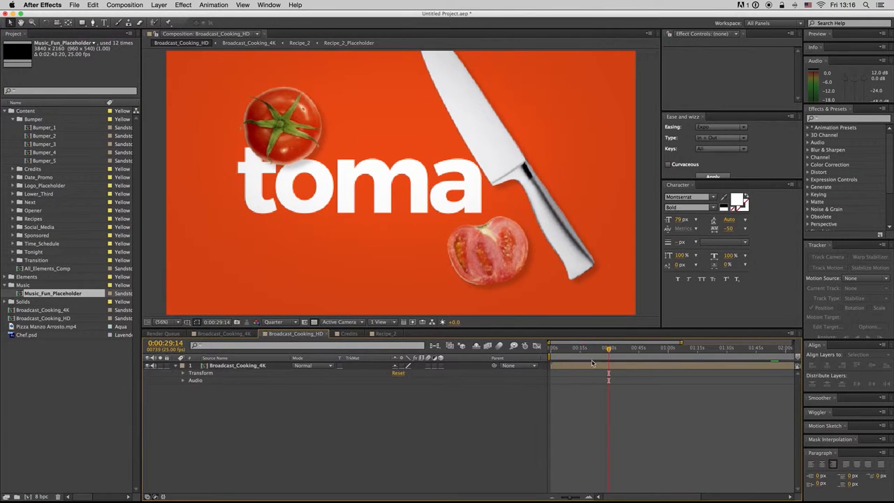
Add Broadcast_Cooking_HD to the Render Queue after Bumper_1, then select its Broadcast_Cooking_4K layer
left_click(575, 346)
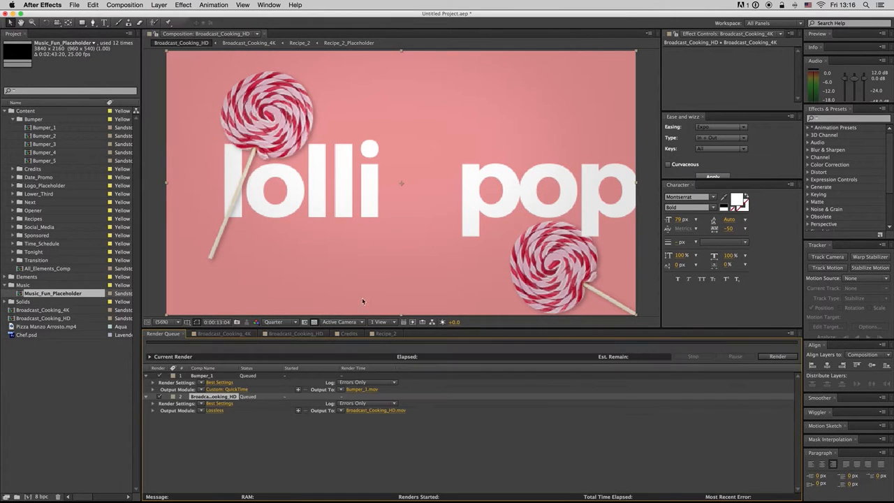
left_click(215, 411)
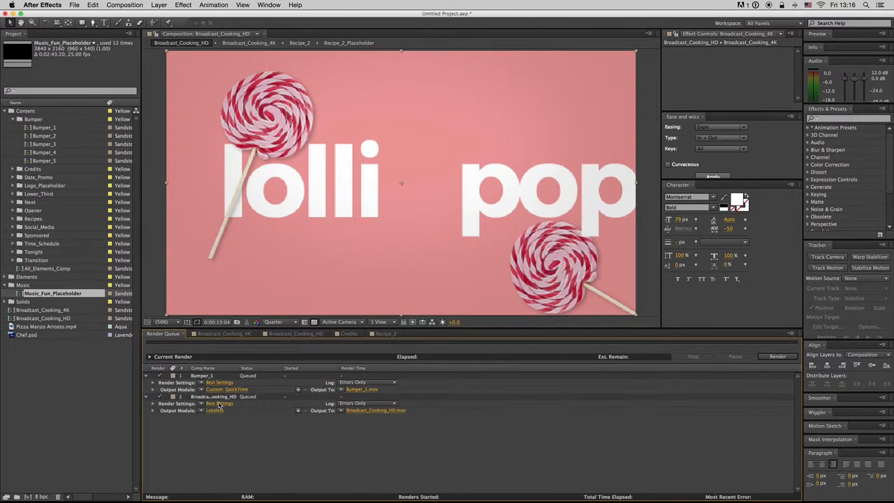
left_click(215, 397)
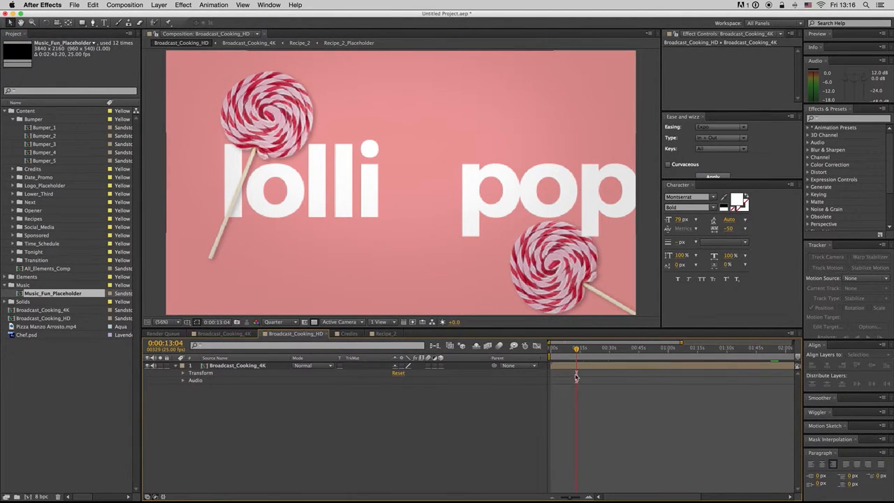
left_click(237, 366)
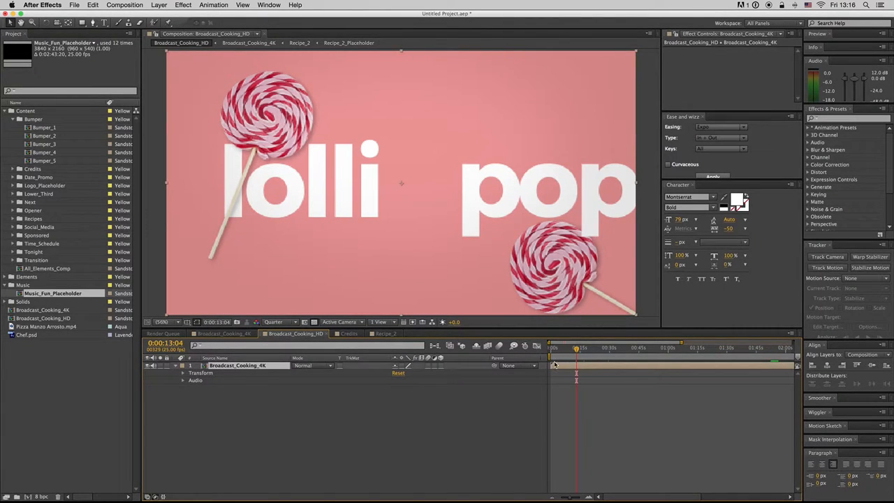
left_click(43, 127)
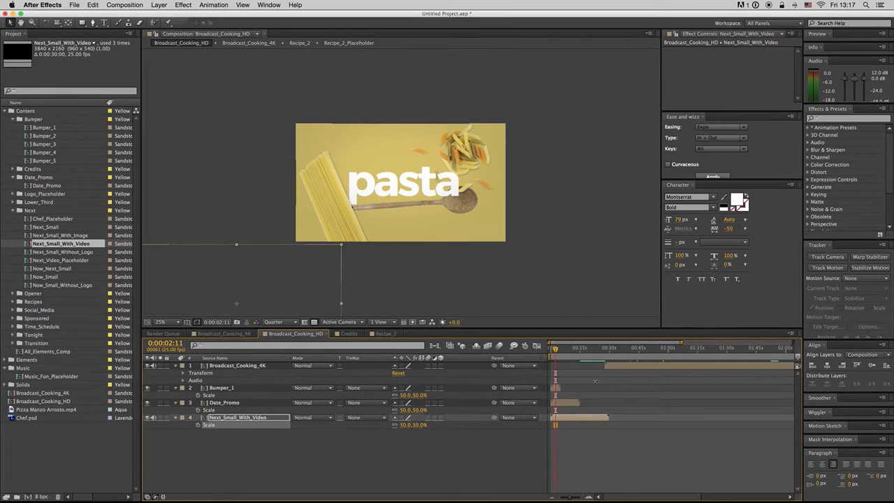
left_click(220, 389)
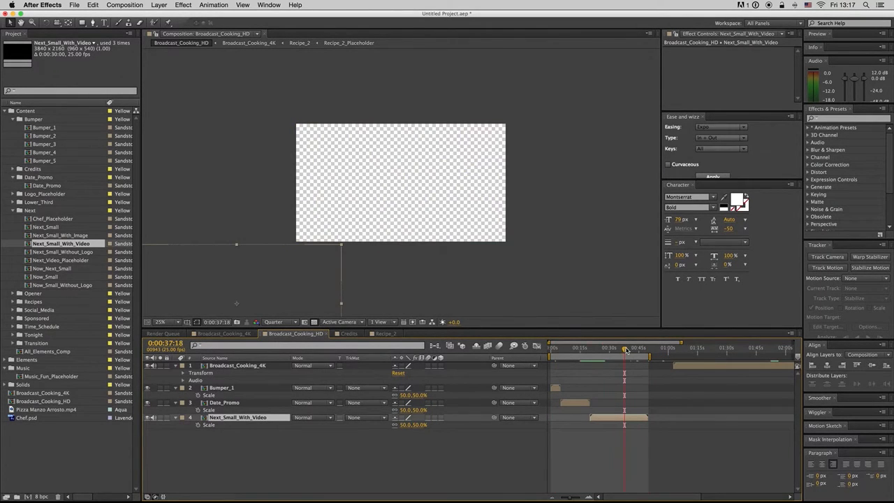
left_click(601, 346)
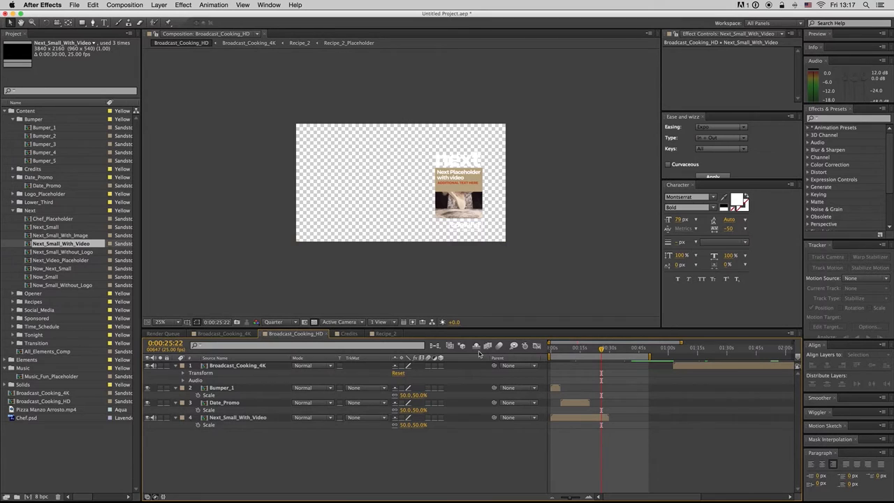
left_click(576, 346)
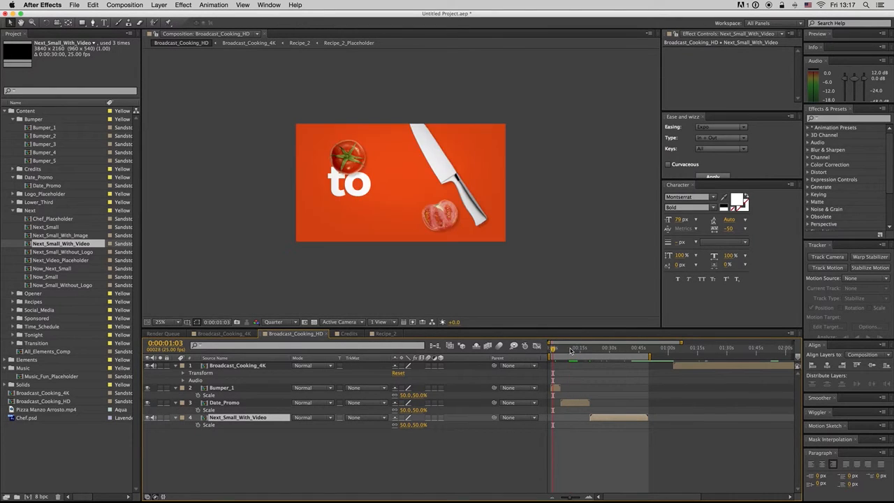
left_click(570, 346)
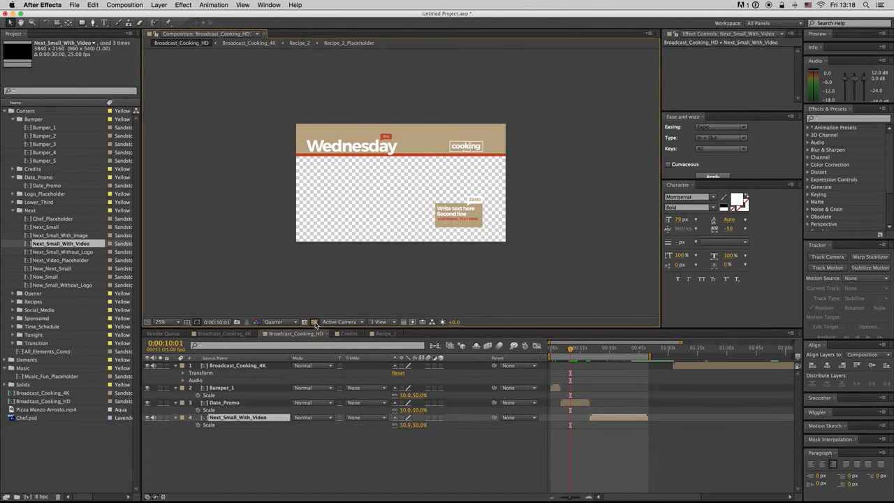
Set the HD render item's QuickTime Format Options to the Animation codec
left_click(223, 402)
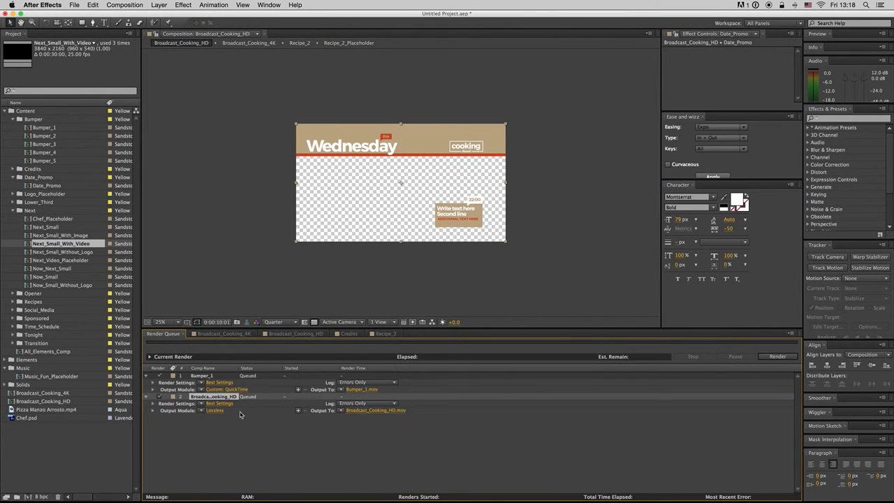
left_click(215, 411)
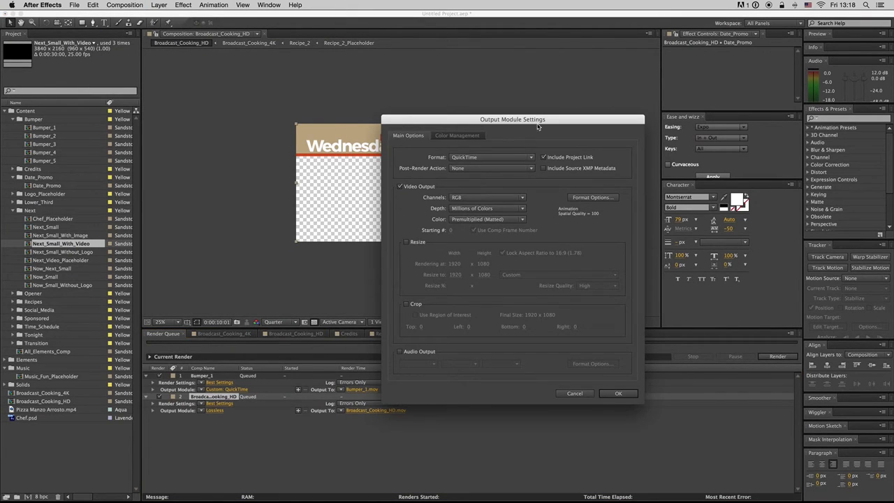
left_click(593, 197)
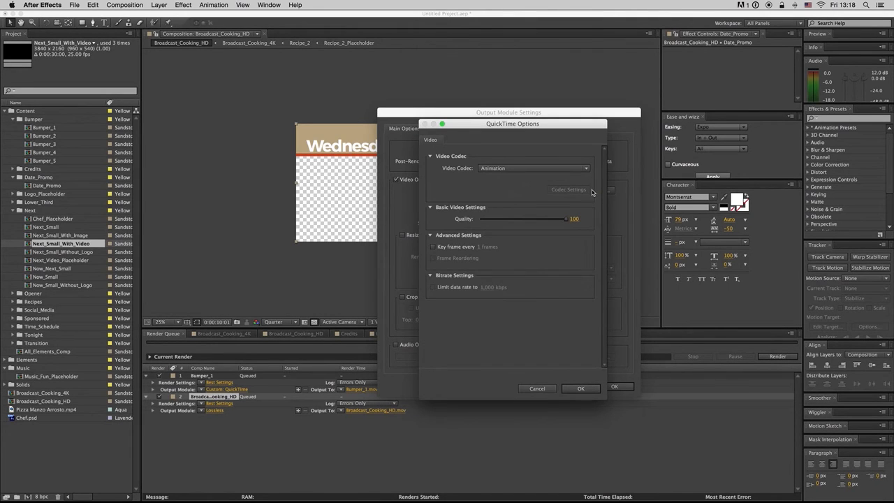
left_click(533, 167)
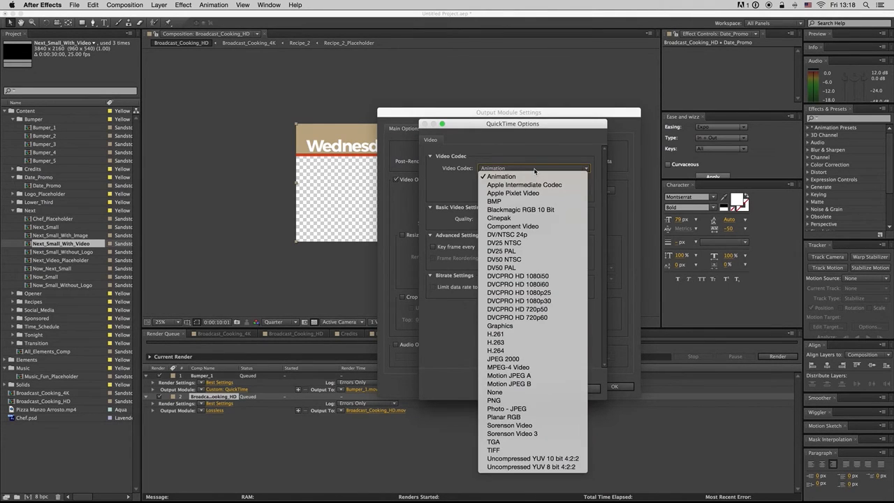
left_click(494, 400)
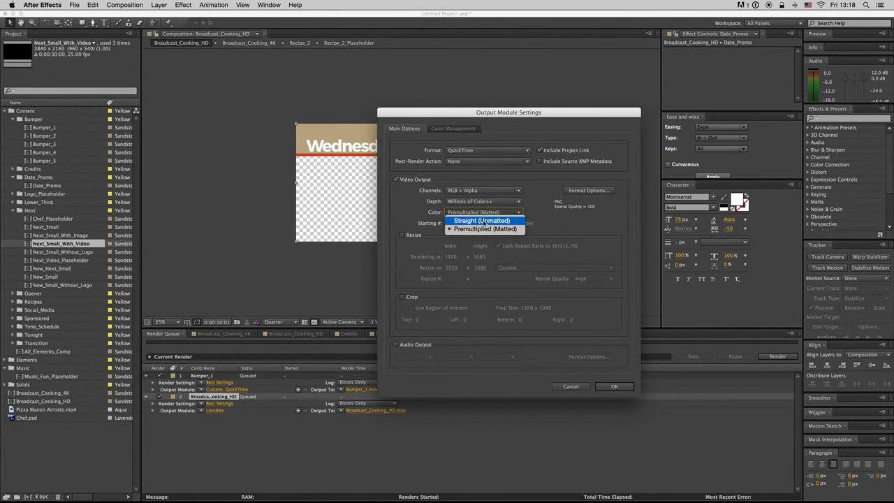
Use RGB + Alpha channels with Straight (Unmatted) colour at original size and confirm the output module
left_click(480, 220)
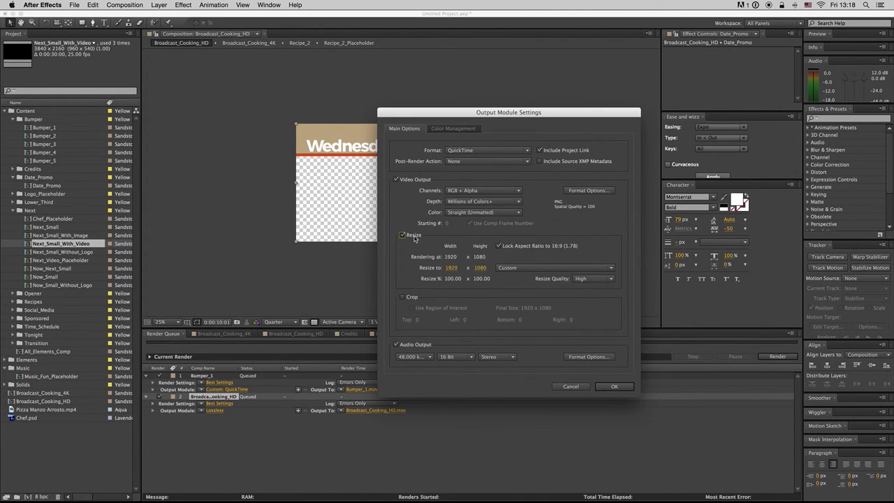
left_click(403, 234)
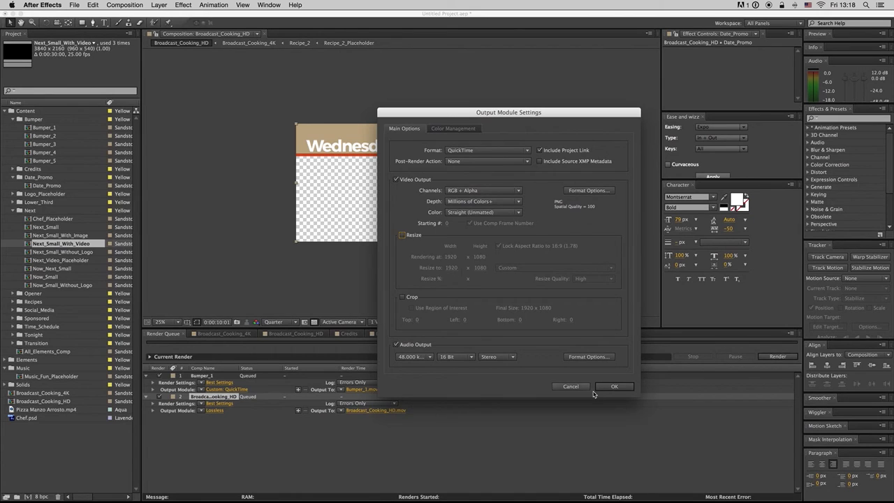
left_click(615, 385)
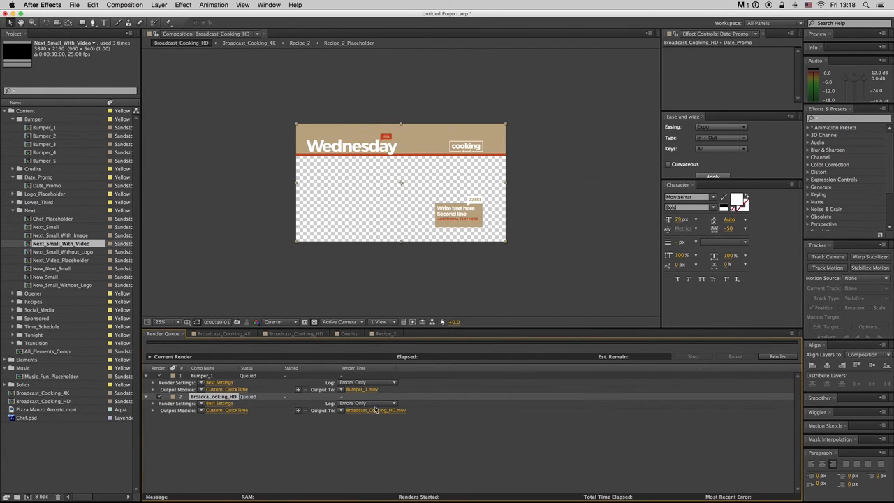
Set the HD render's Output To file as Broadcast_Cooking_HD.mov and save the destination
left_click(376, 411)
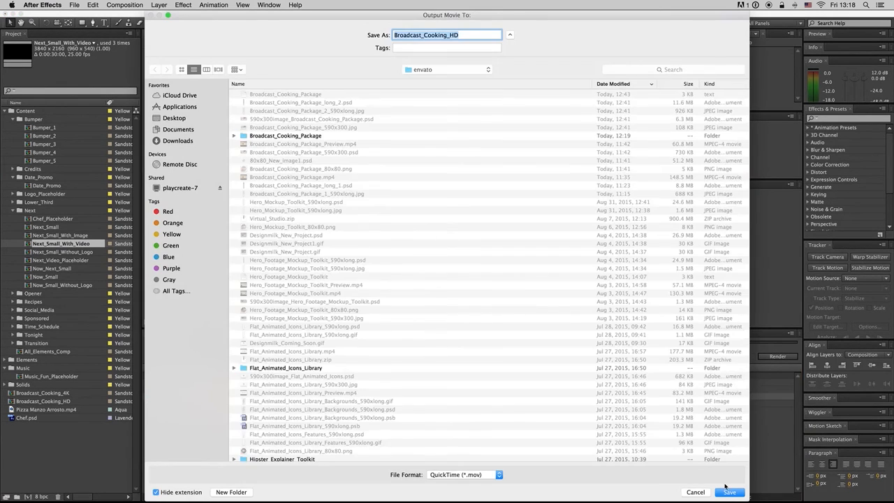
left_click(729, 491)
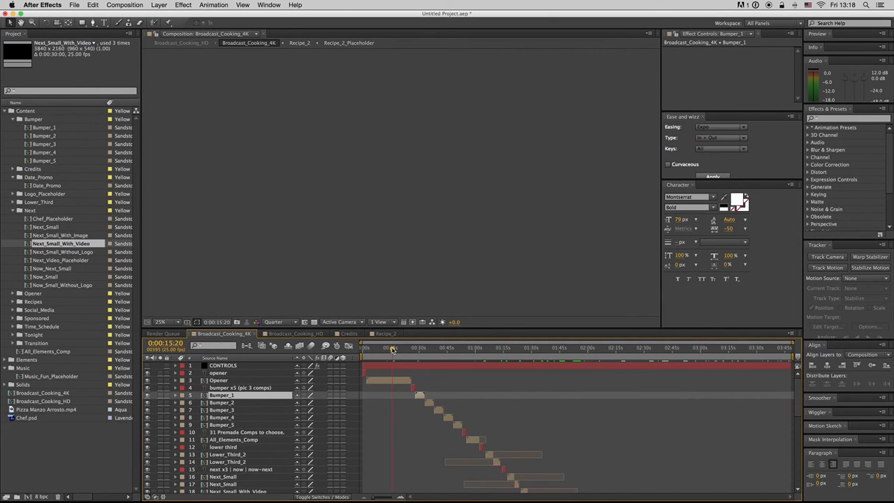
Show the Broadcast_Cooking_HD timeline again with its watermelon title scene
left_click(293, 333)
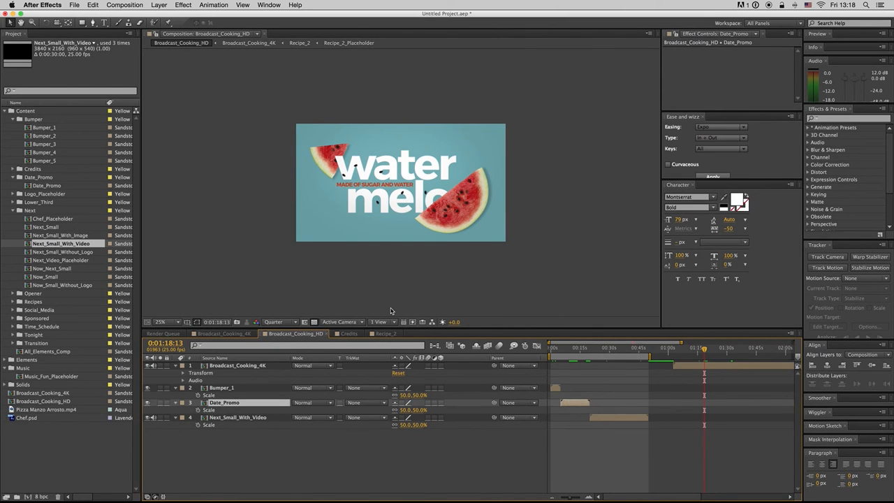
mouse_move(323, 300)
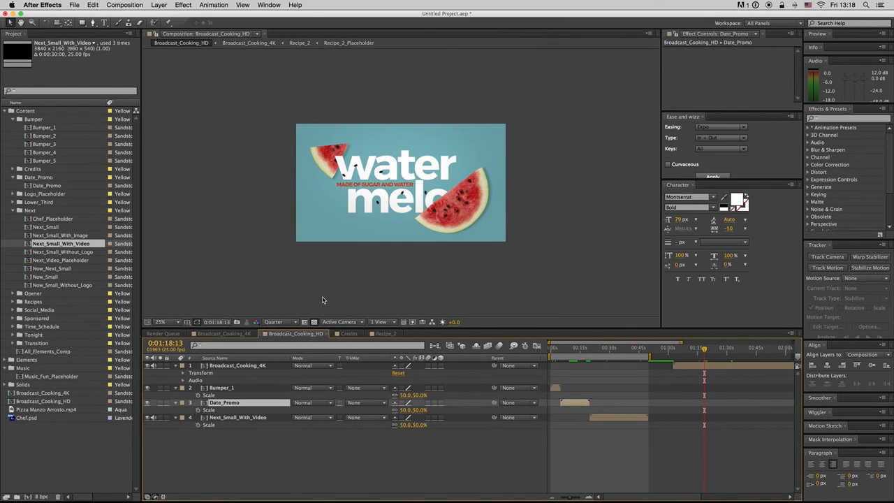